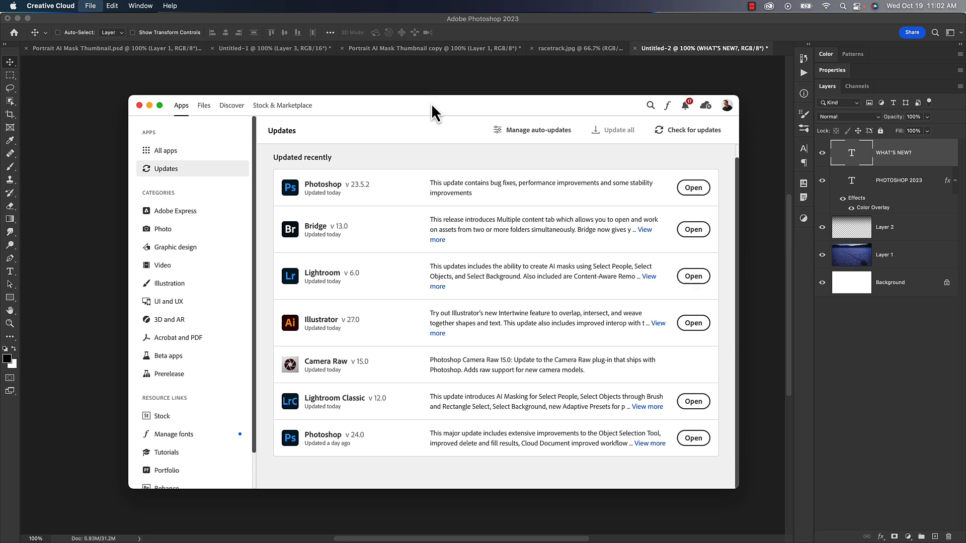
mouse_move(454, 101)
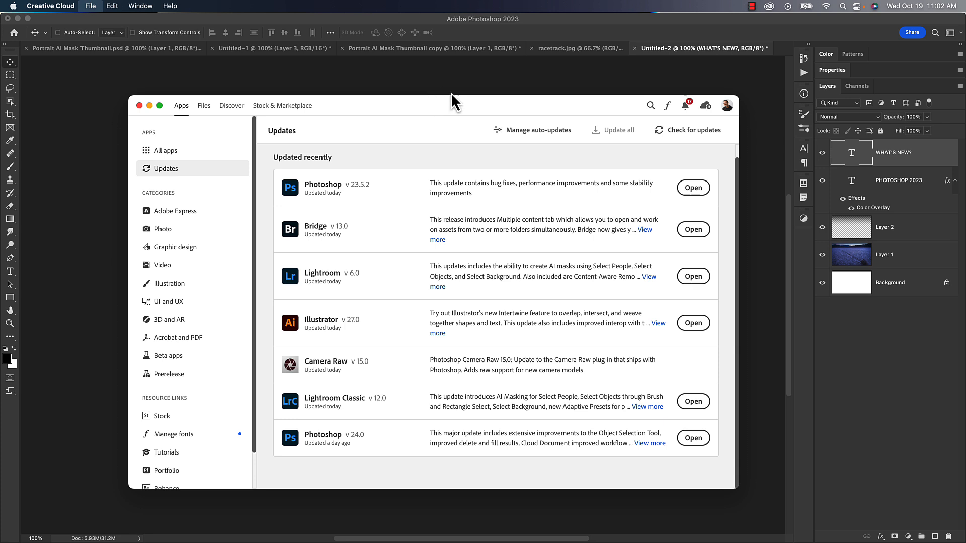
mouse_move(446, 117)
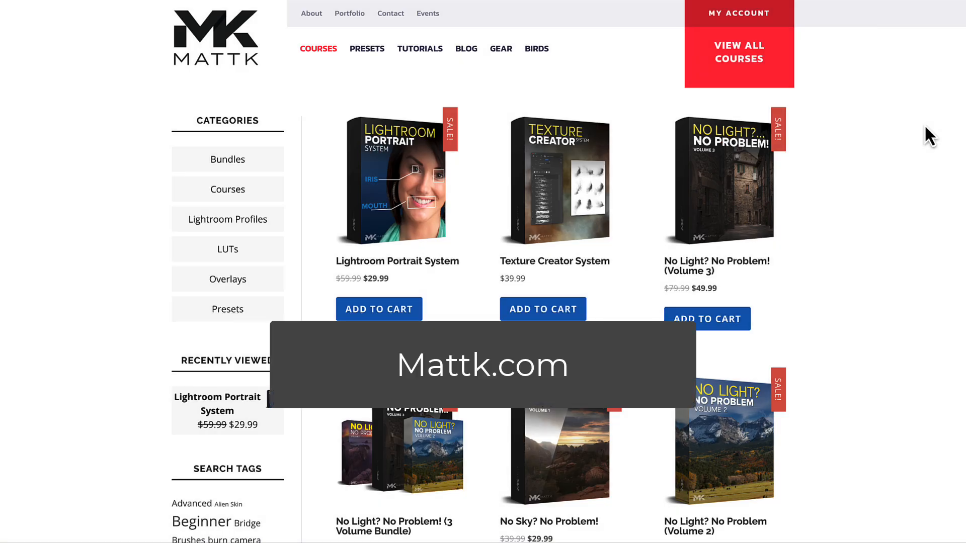
Scroll to the Installed list in All apps, showing Photoshop, Illustrator and Lightroom up to date
scroll("down", 3)
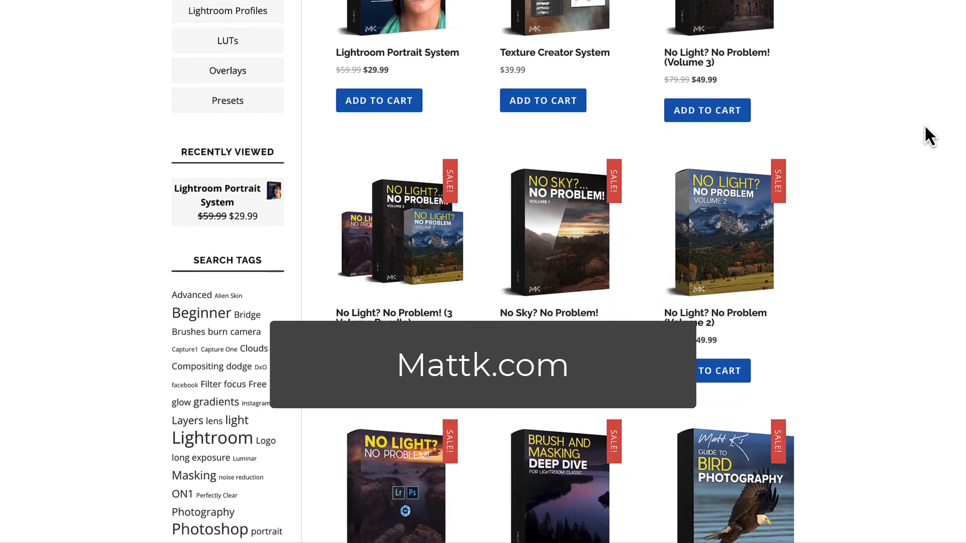
scroll("down", 3)
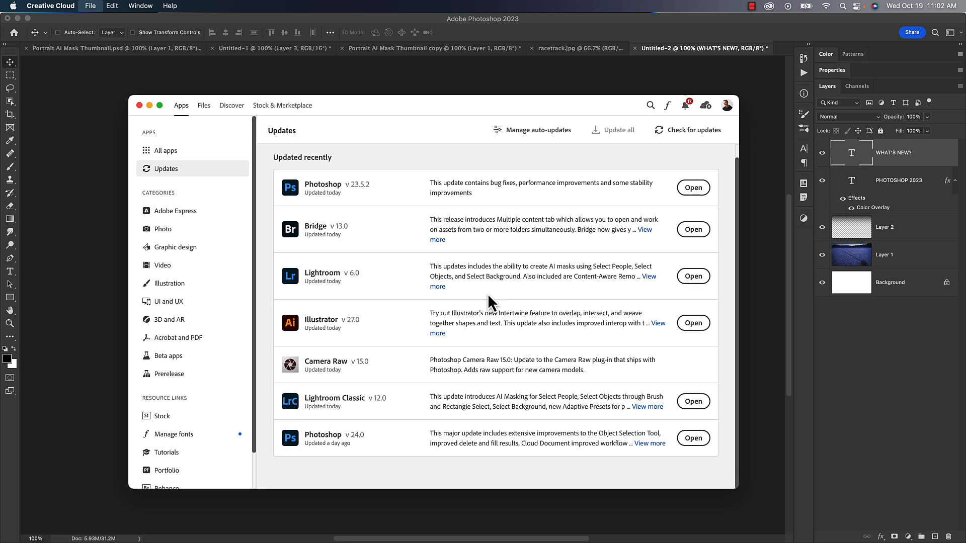
mouse_move(208, 152)
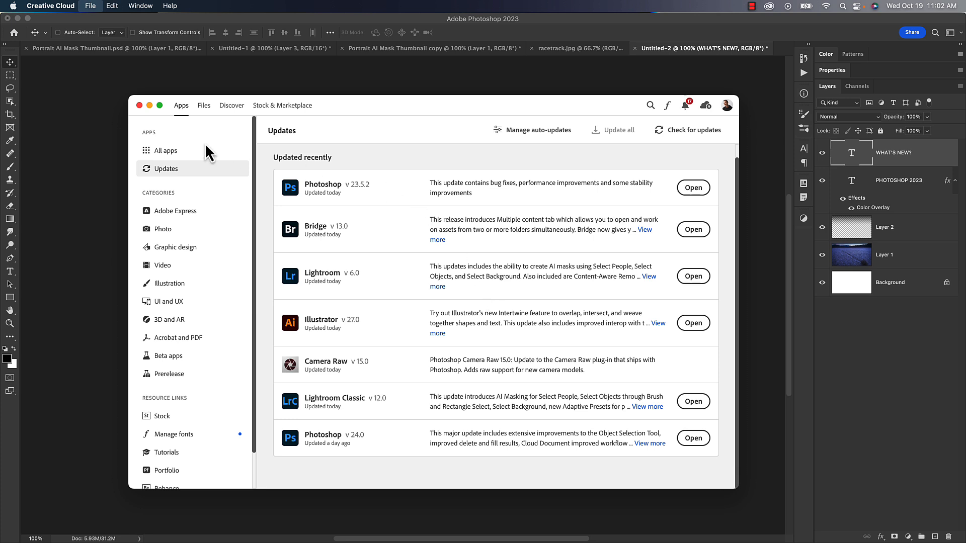
left_click(166, 150)
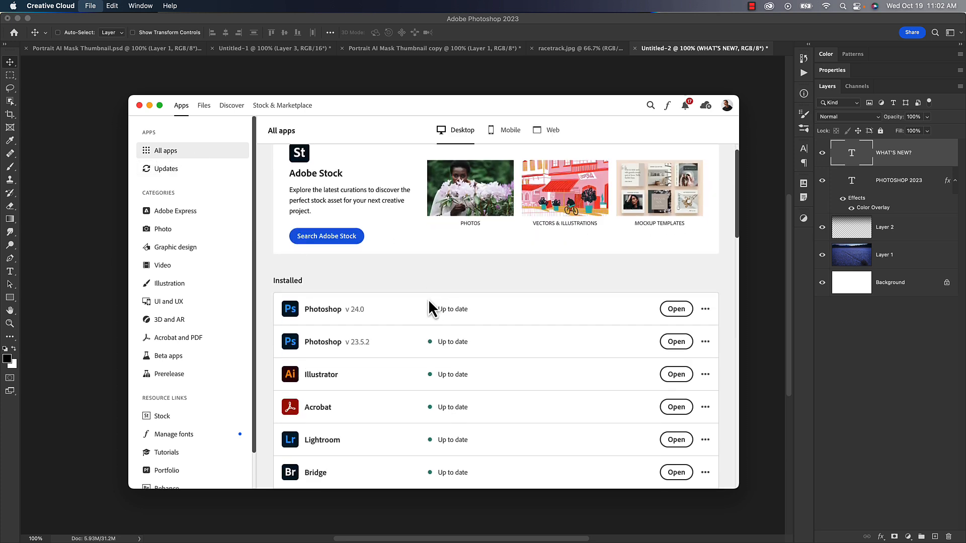
scroll("down", 3)
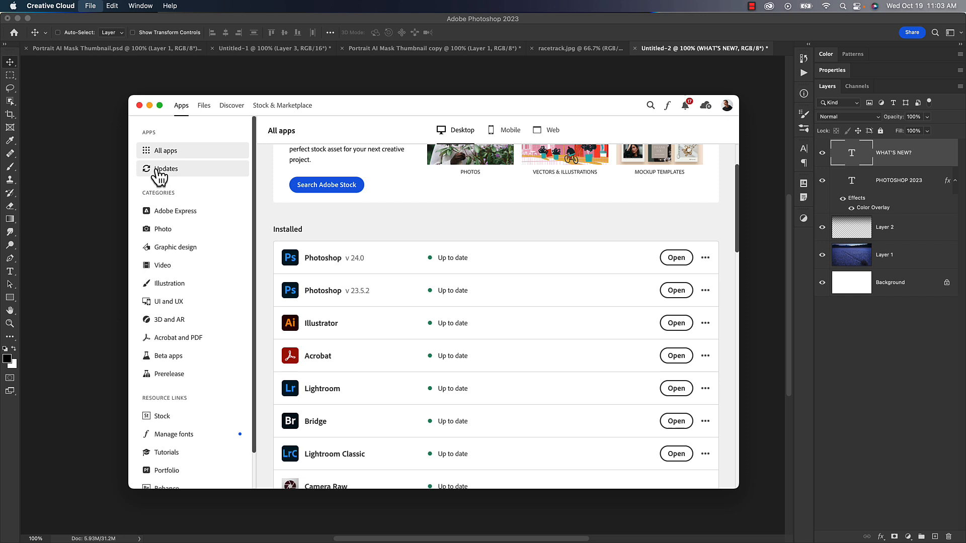
Return to the Updates page listing Photoshop, Bridge, Lightroom and Illustrator updated today
left_click(167, 168)
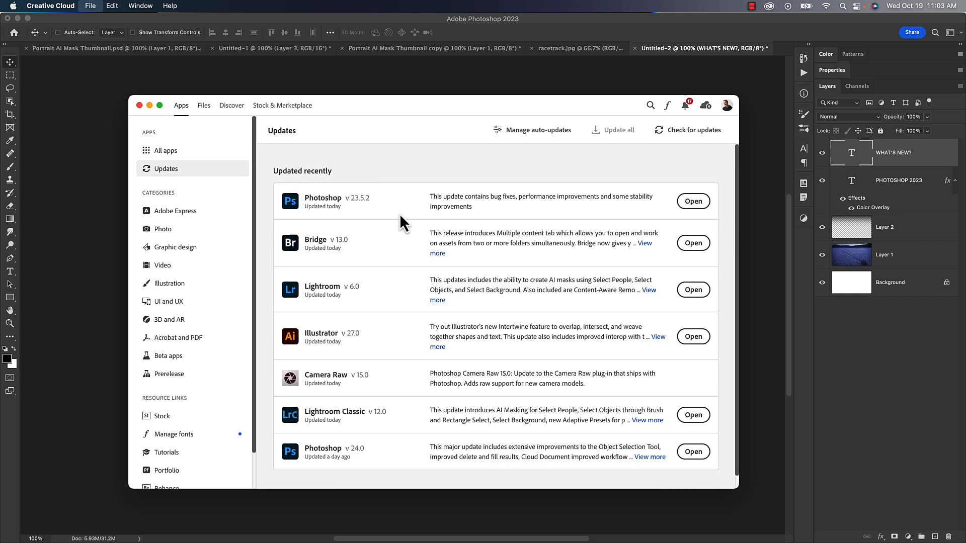
mouse_move(393, 314)
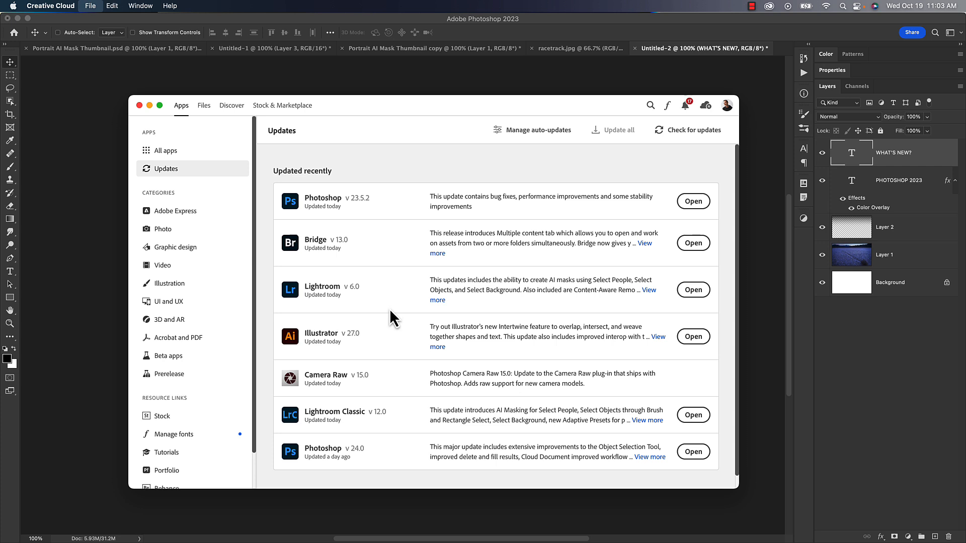
mouse_move(317, 422)
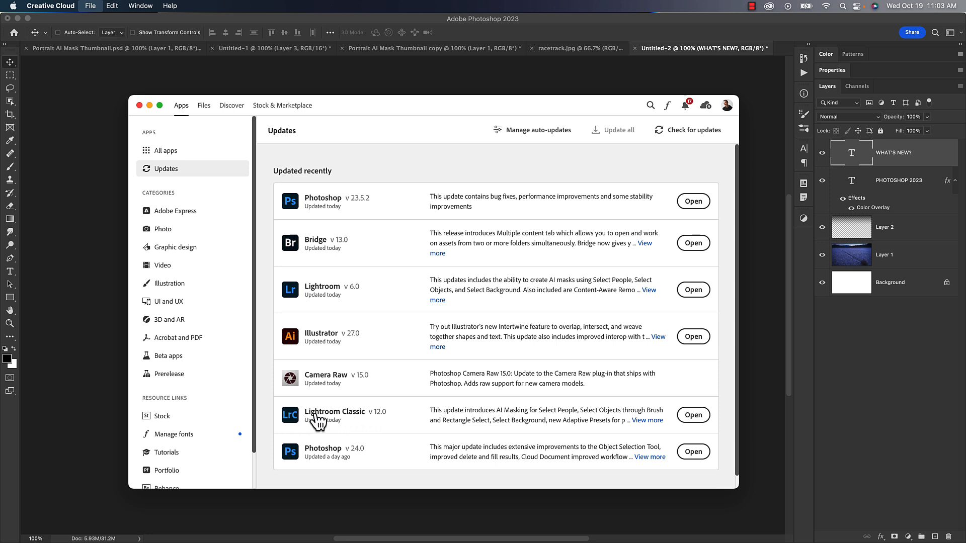
mouse_move(398, 425)
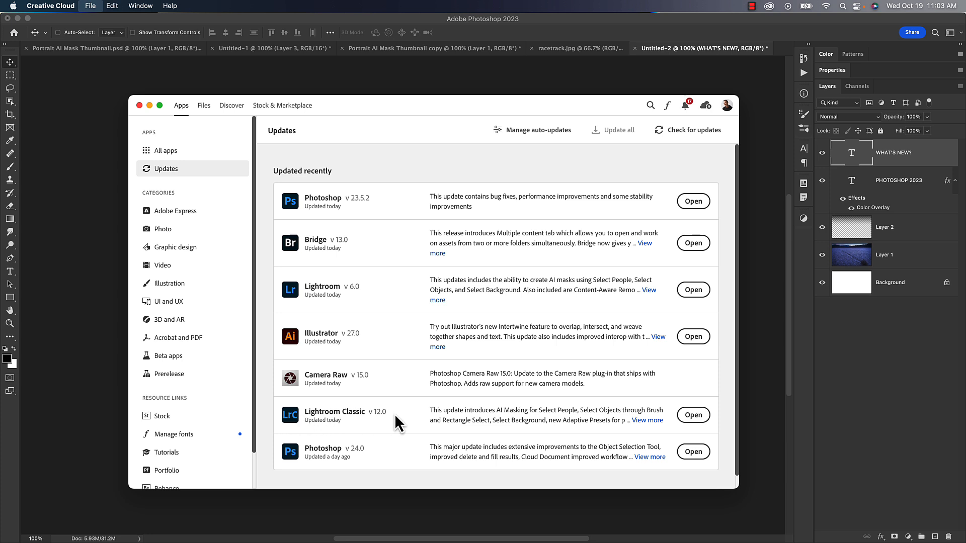
mouse_move(359, 468)
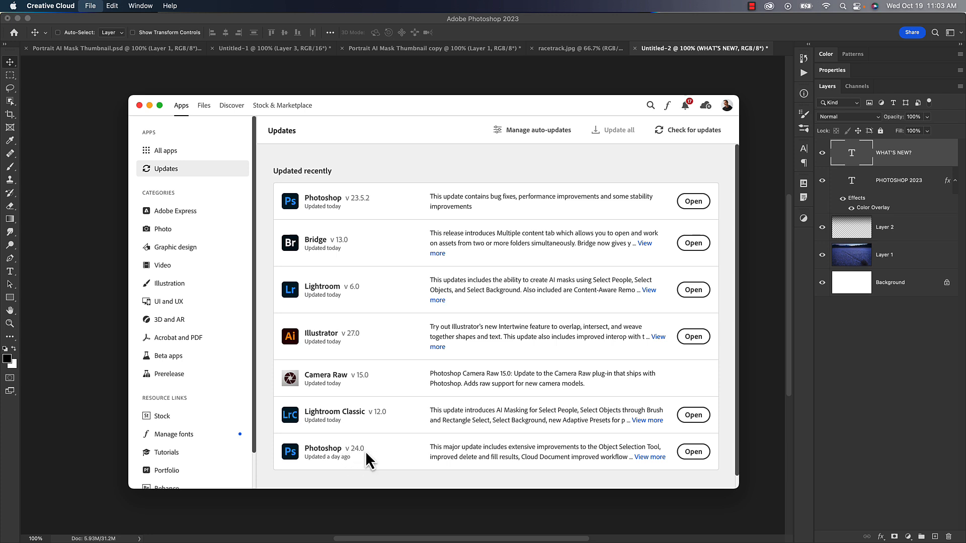
mouse_move(527, 39)
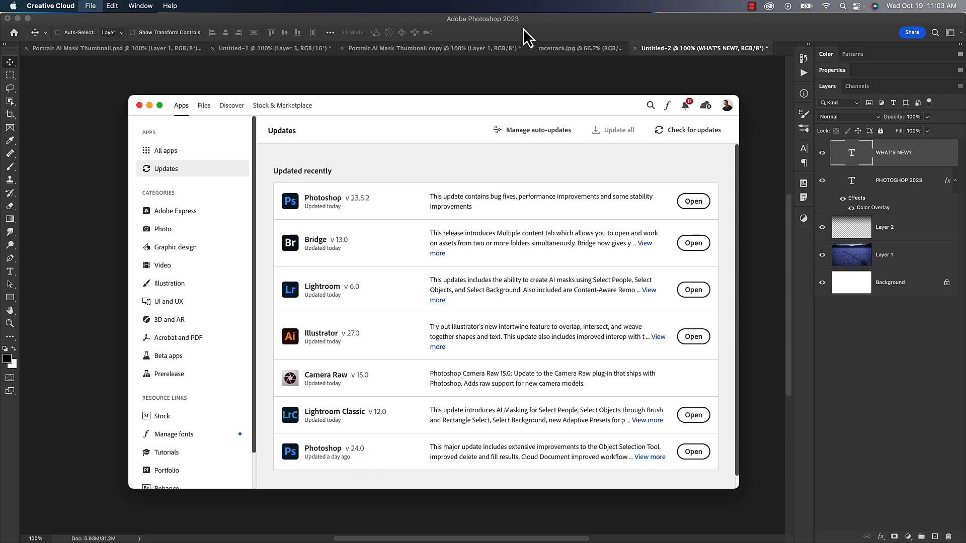
mouse_move(496, 117)
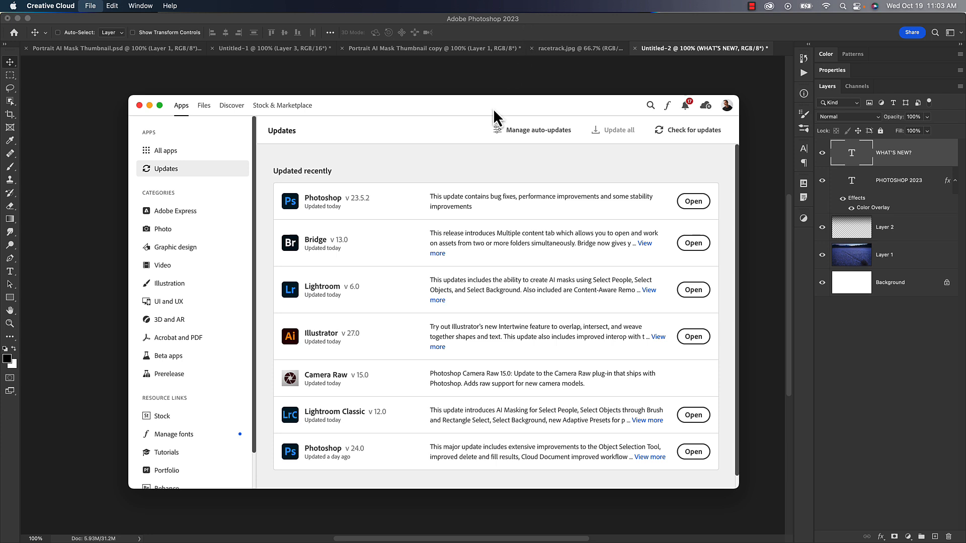
mouse_move(389, 453)
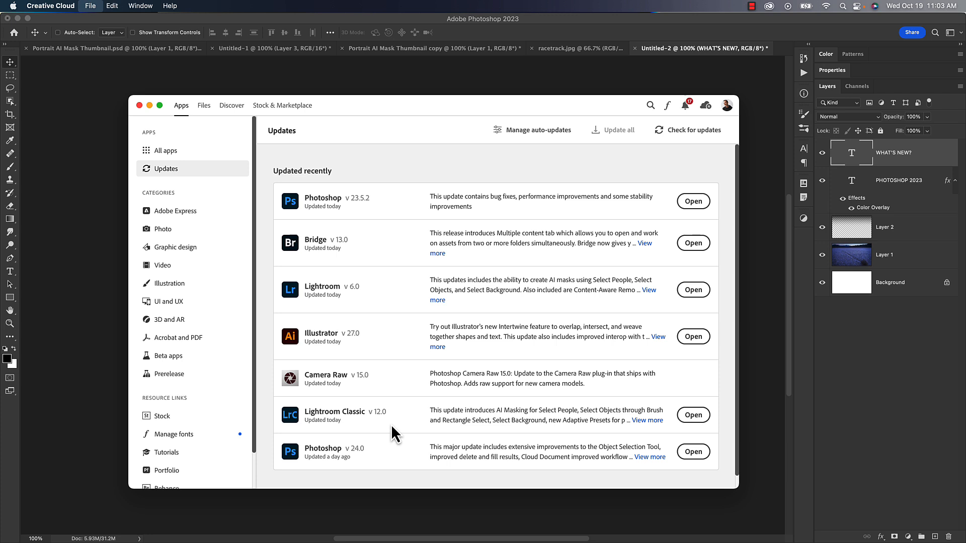
mouse_move(386, 425)
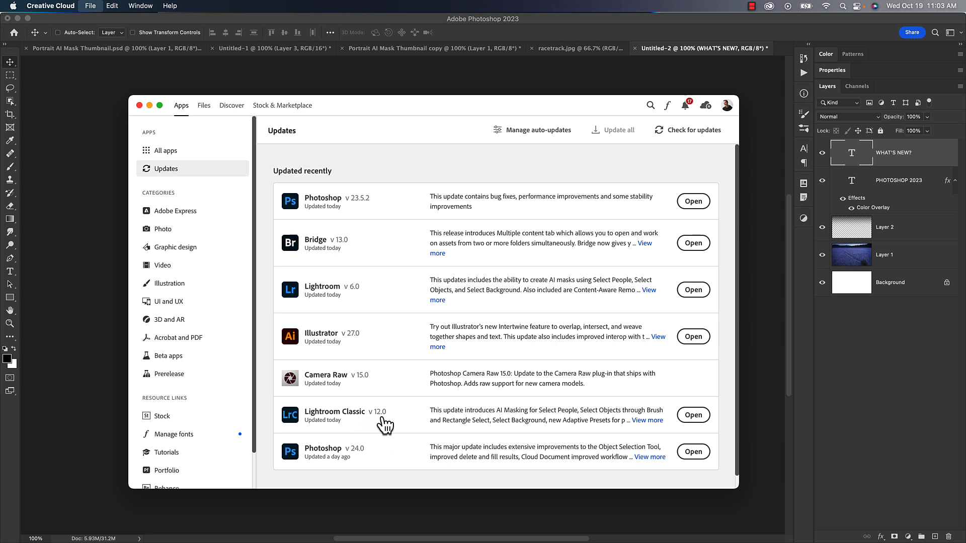
mouse_move(387, 464)
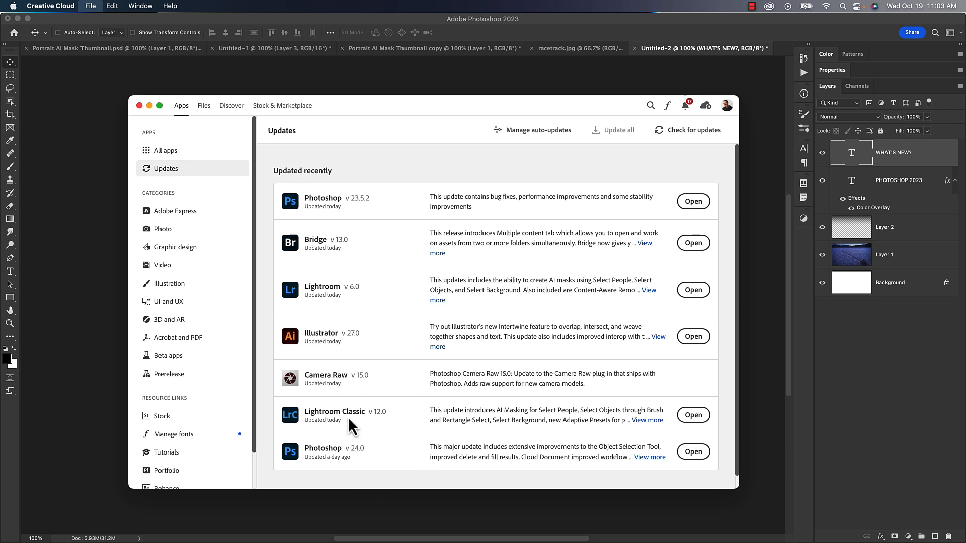
mouse_move(387, 379)
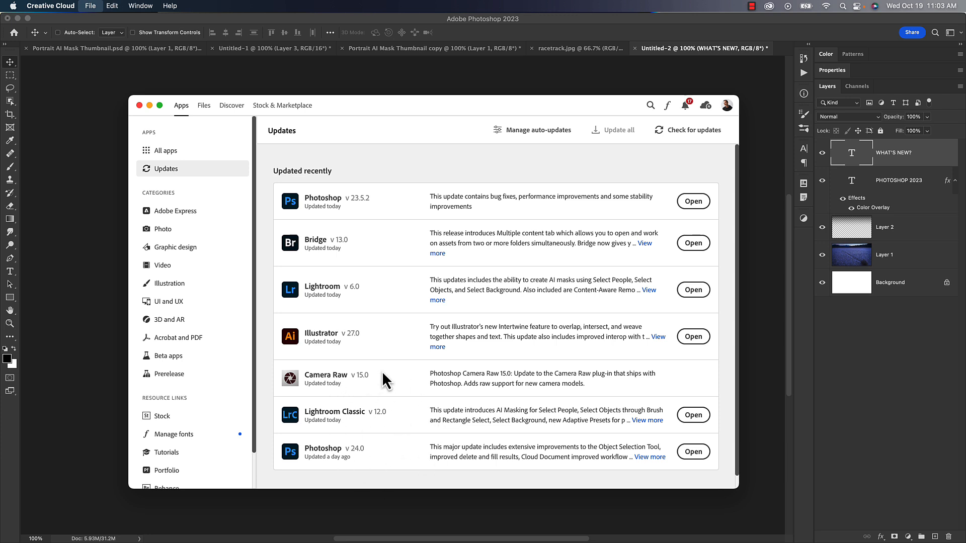
mouse_move(390, 374)
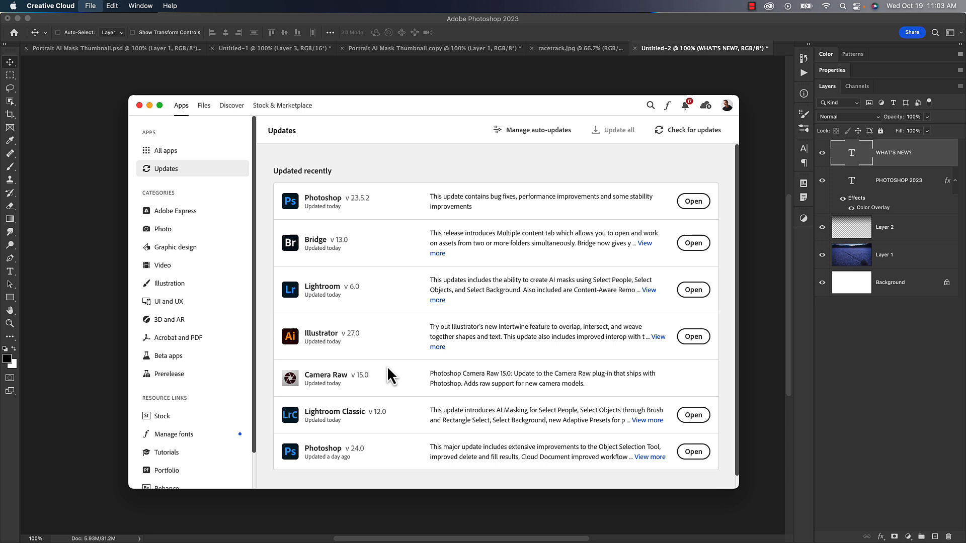
mouse_move(391, 436)
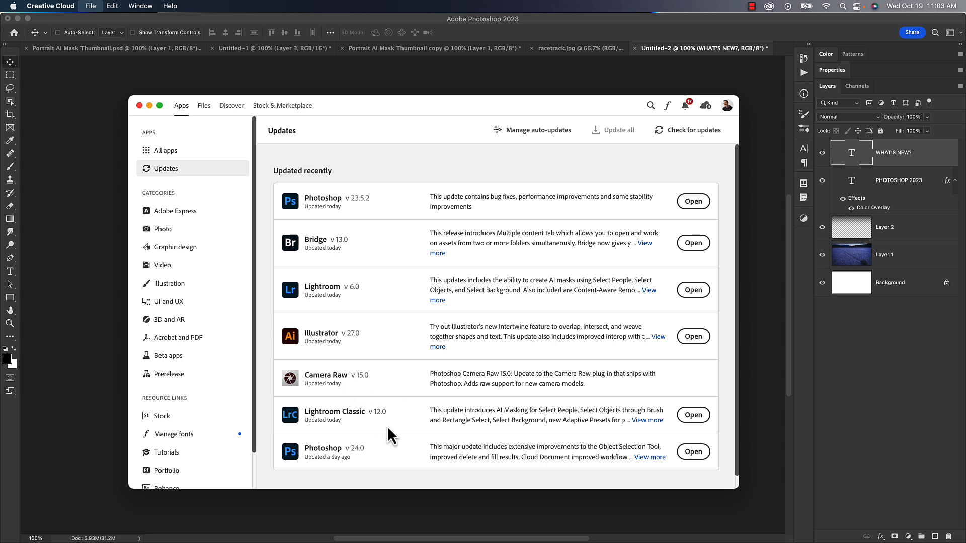
mouse_move(395, 393)
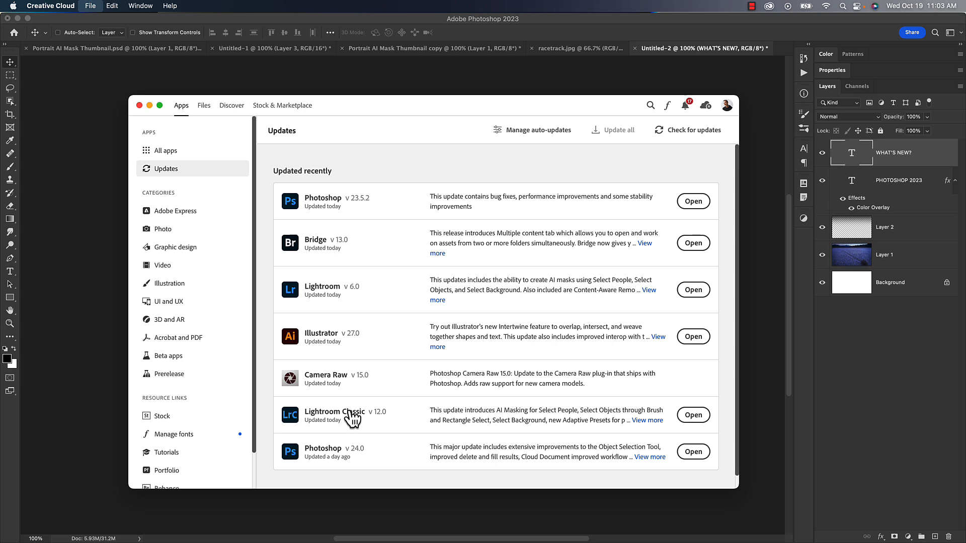
mouse_move(393, 450)
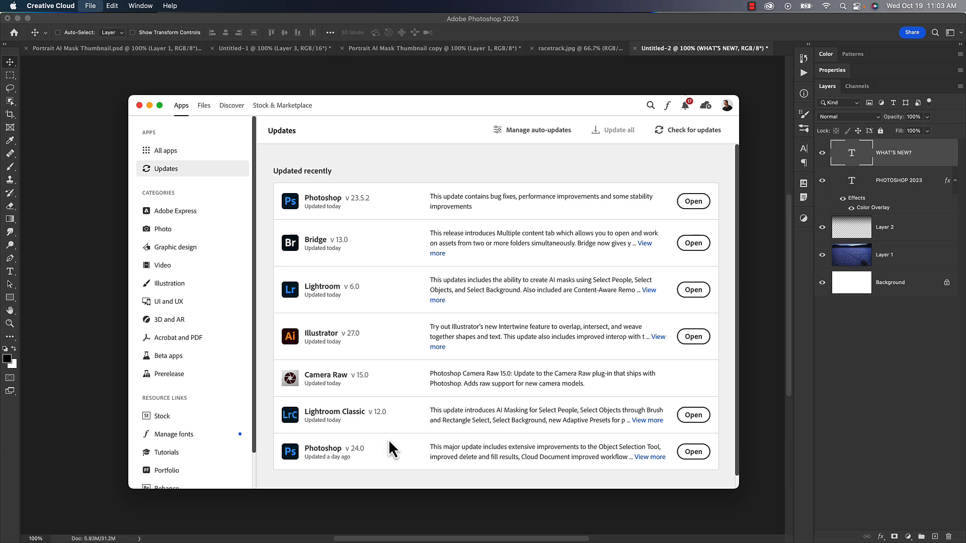
mouse_move(315, 368)
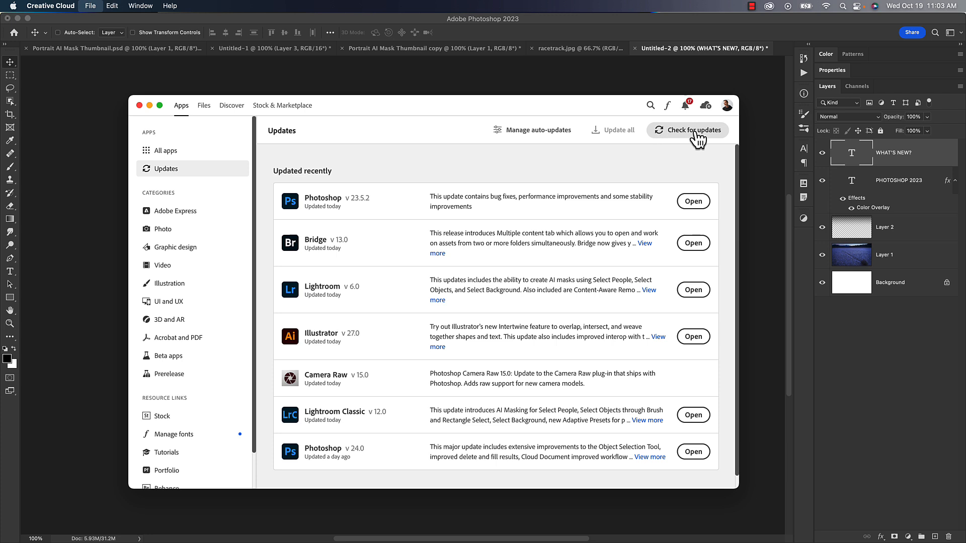
mouse_move(409, 419)
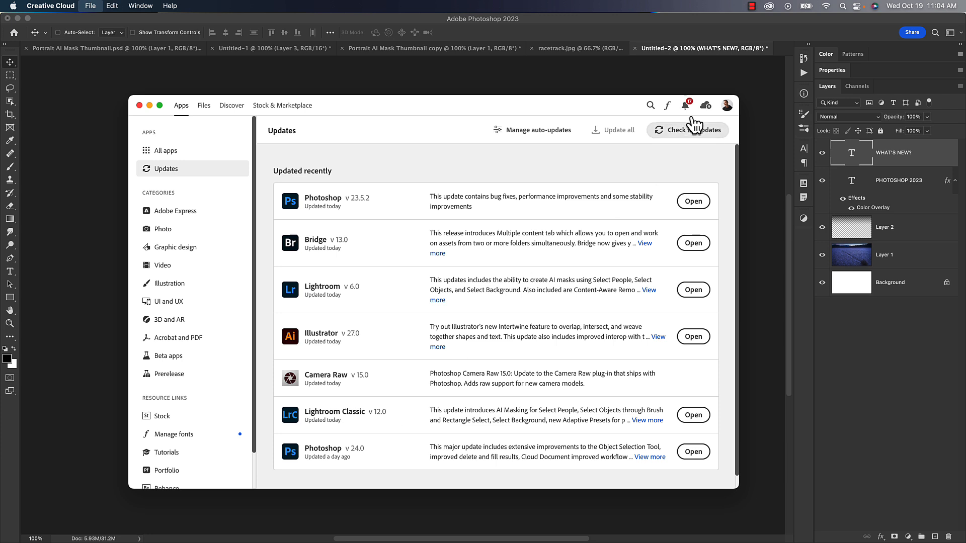
mouse_move(544, 293)
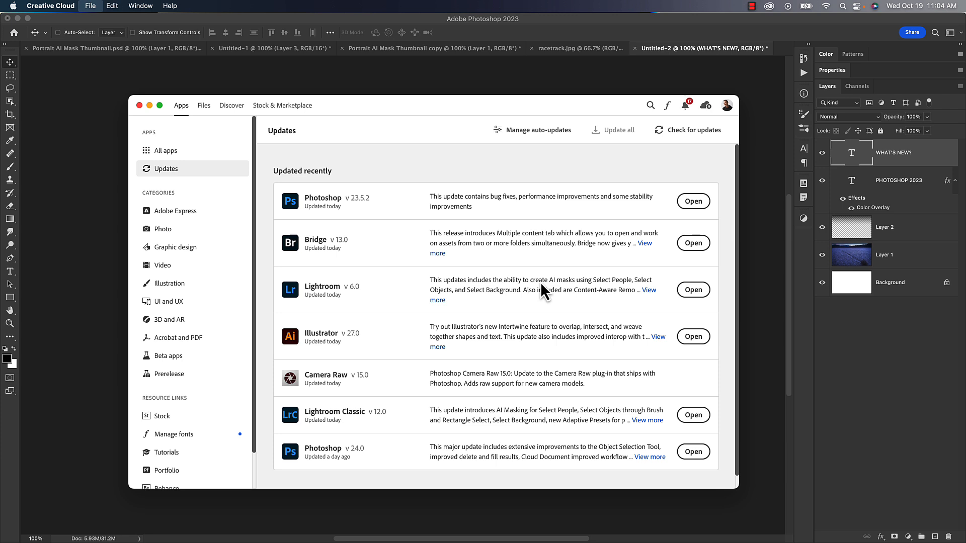
mouse_move(335, 399)
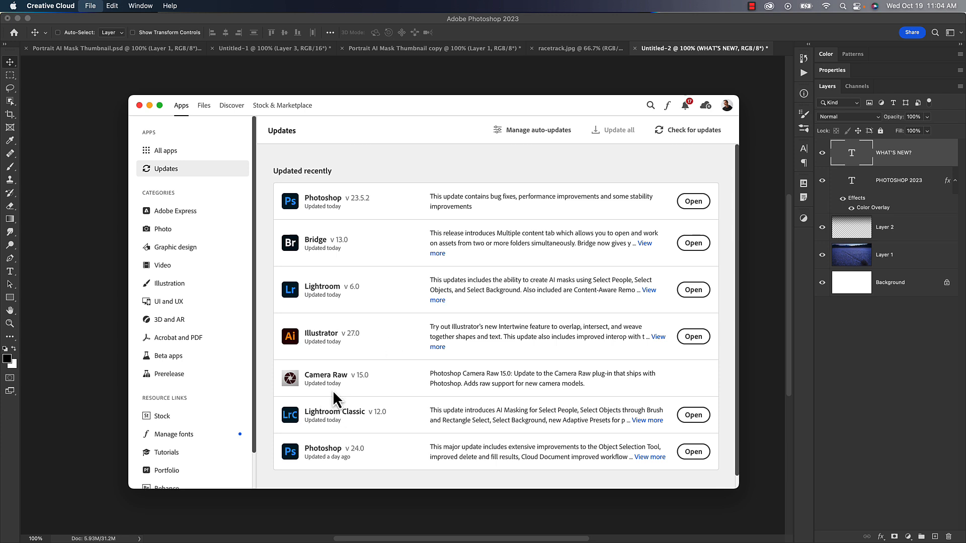
mouse_move(419, 462)
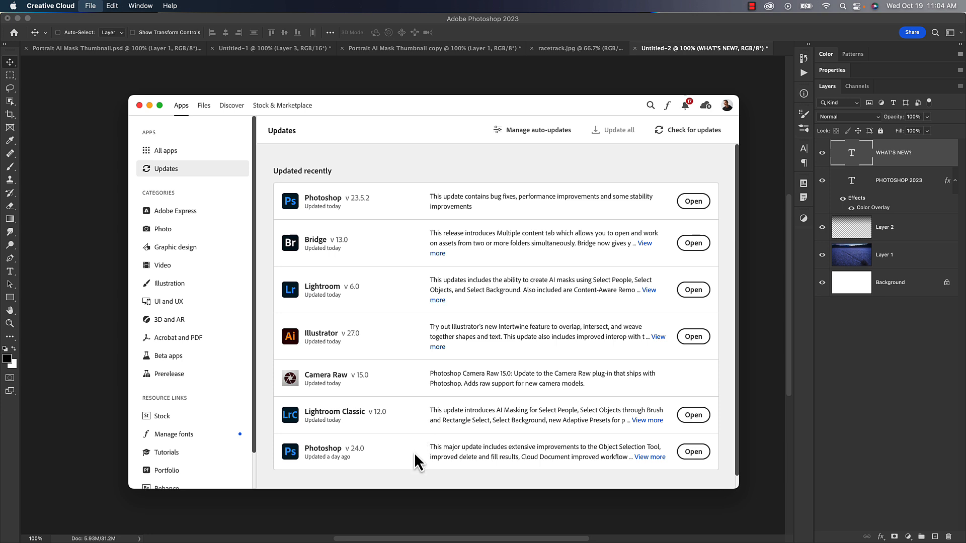
mouse_move(469, 386)
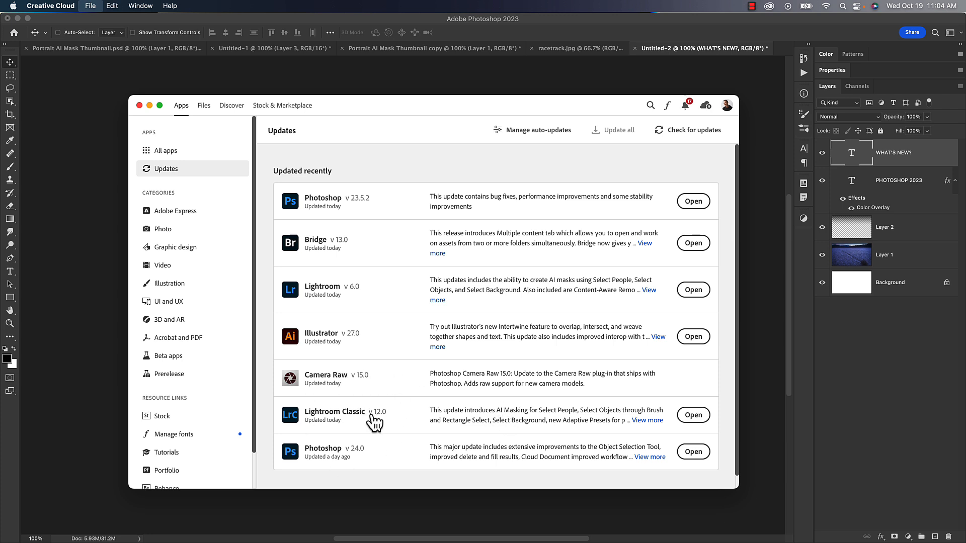
Show All apps and scroll to reveal Bridge, Lightroom Classic and Camera Raw up to date
left_click(164, 150)
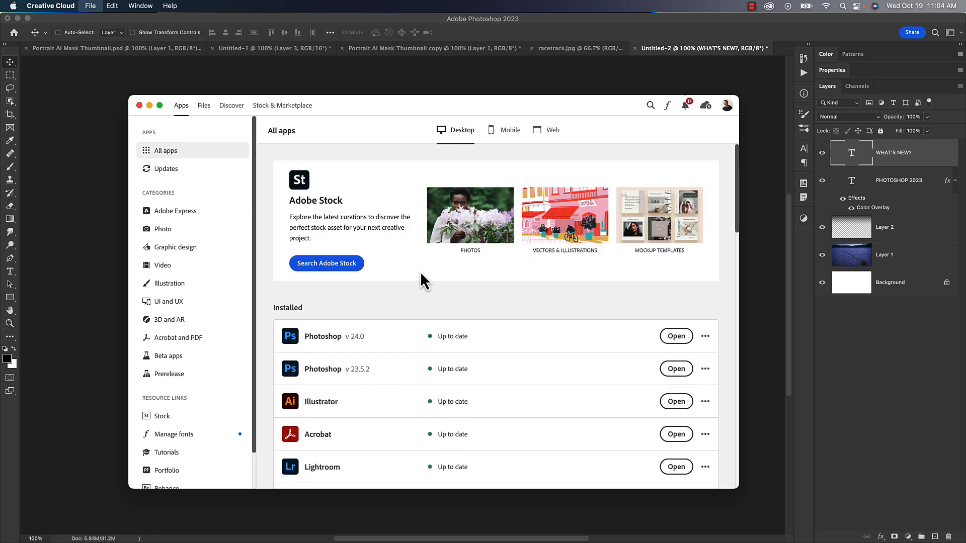
mouse_move(346, 376)
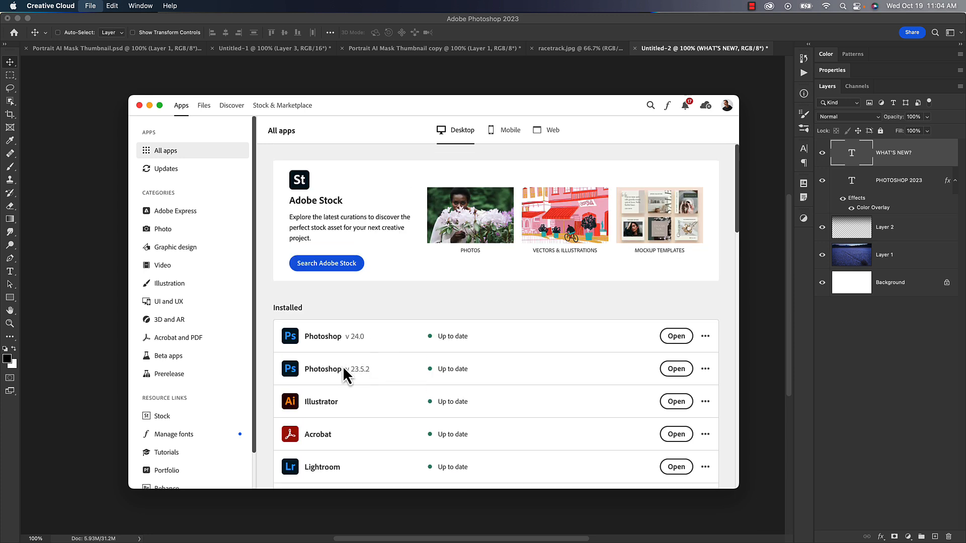
mouse_move(299, 382)
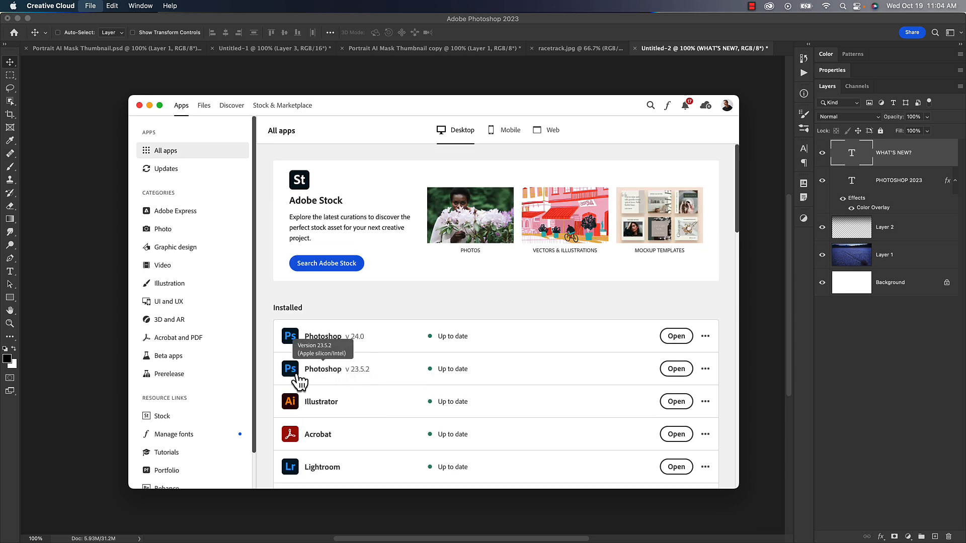
mouse_move(265, 376)
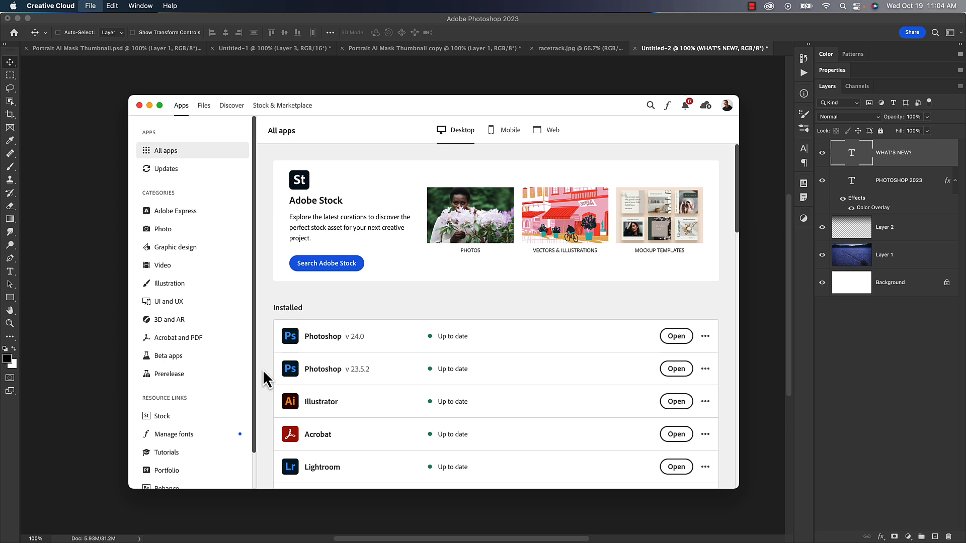
mouse_move(333, 374)
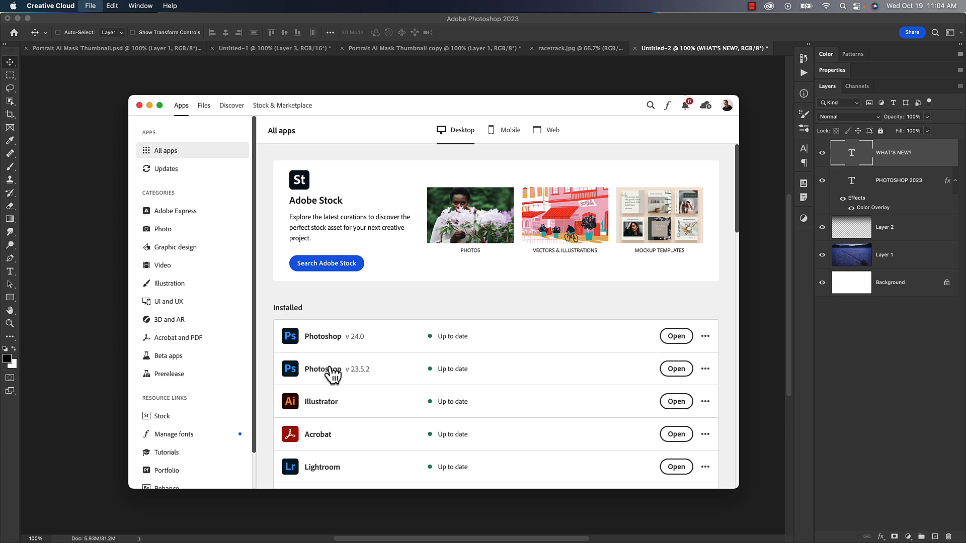
scroll("down", 3)
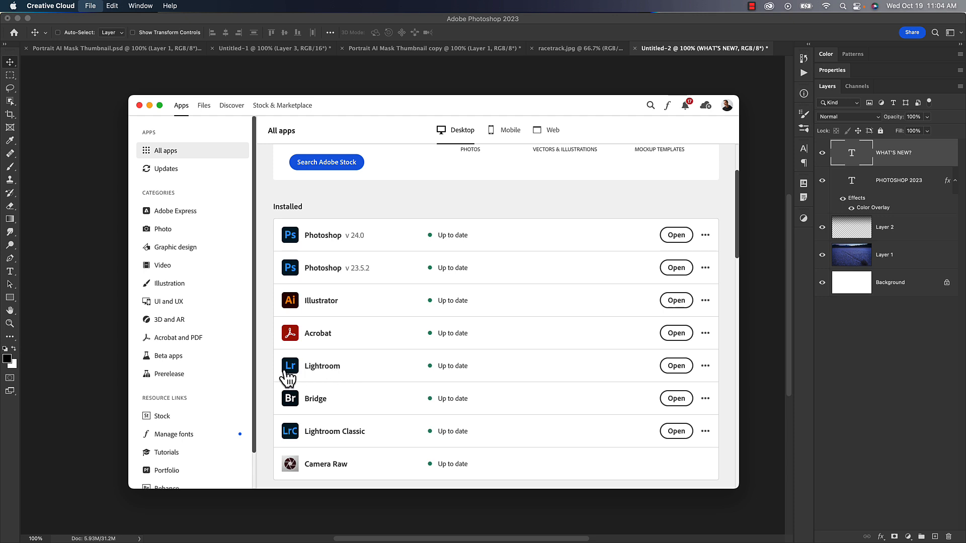
mouse_move(274, 371)
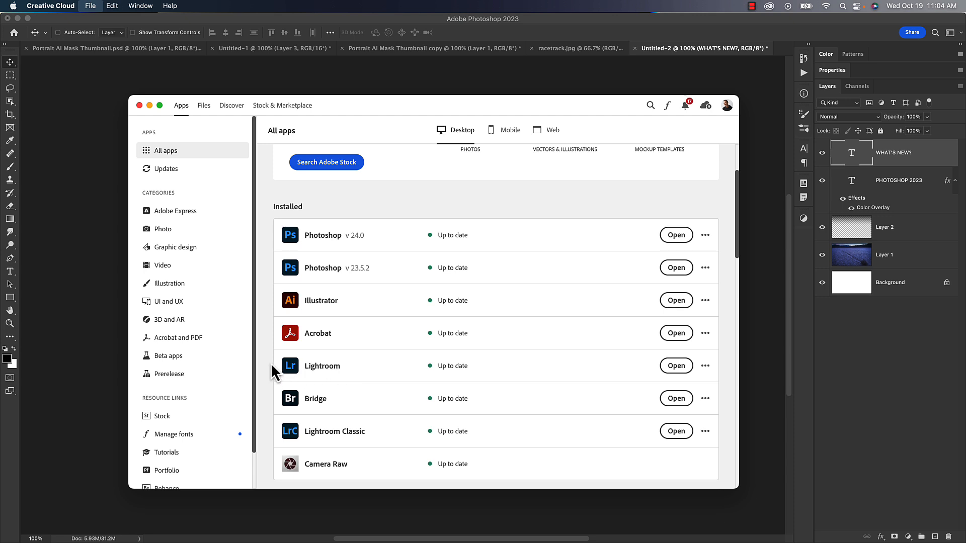
mouse_move(374, 253)
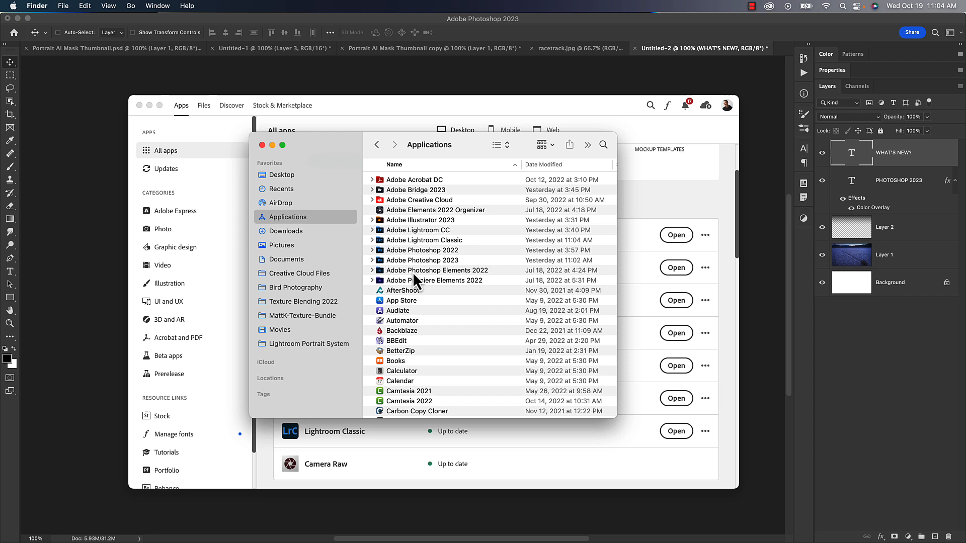
mouse_move(444, 192)
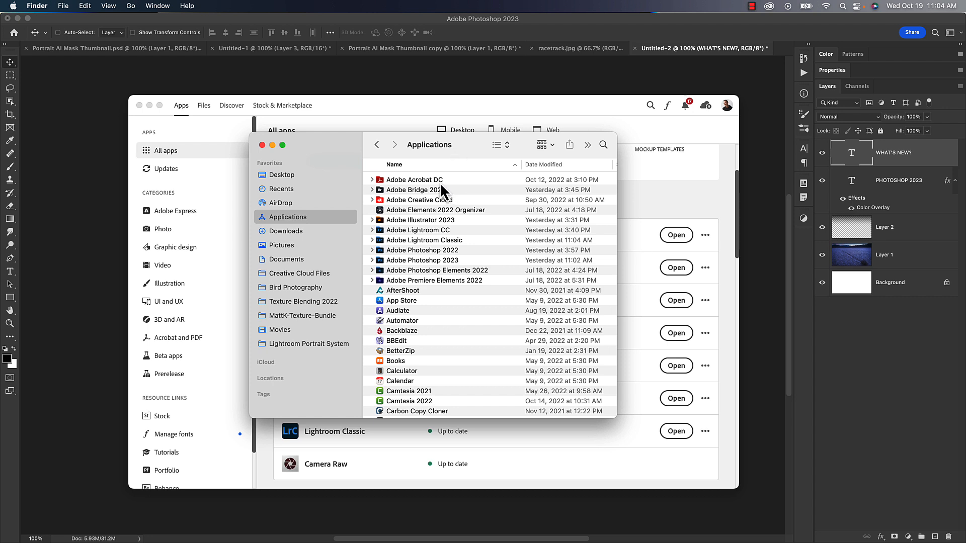
mouse_move(431, 270)
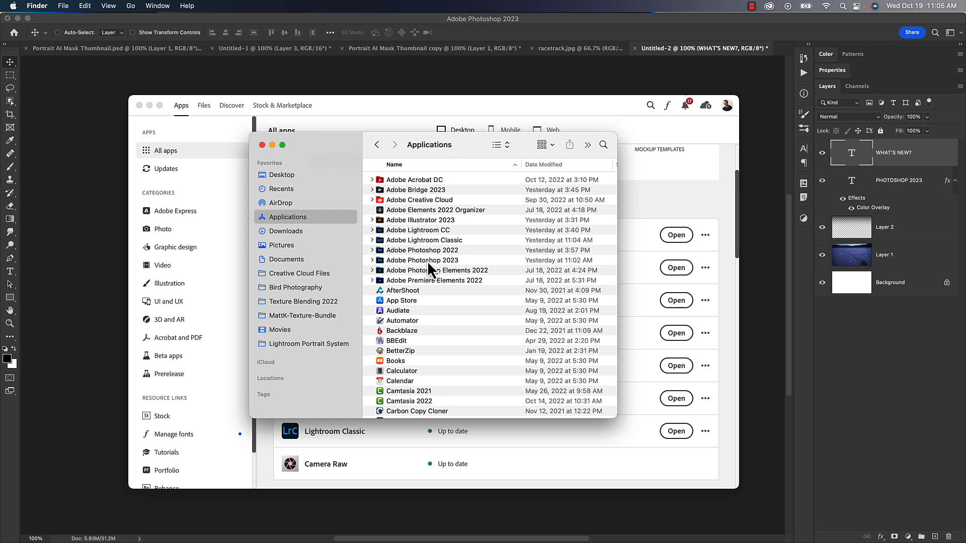
Select the Adobe Photoshop 2023, then 2022, then 2023 folders in Applications
left_click(423, 260)
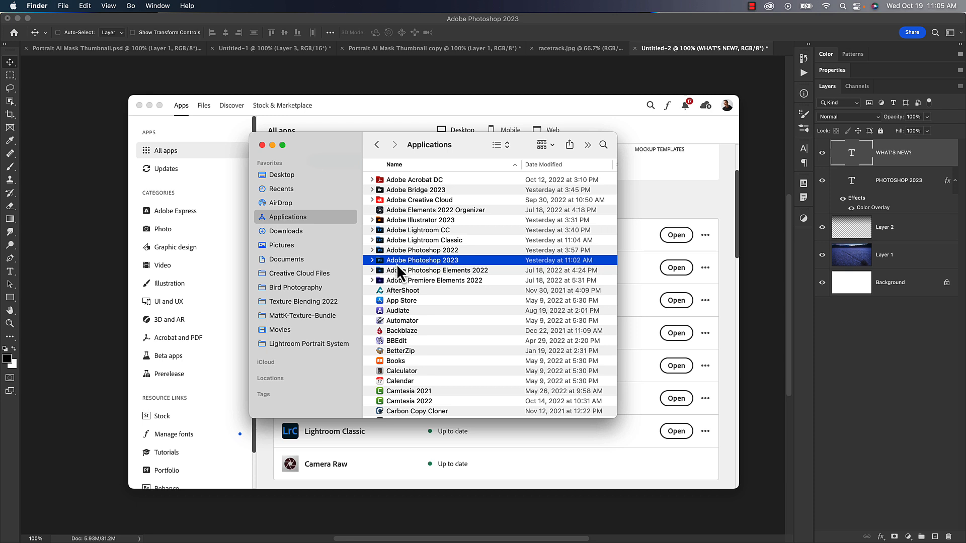
mouse_move(423, 270)
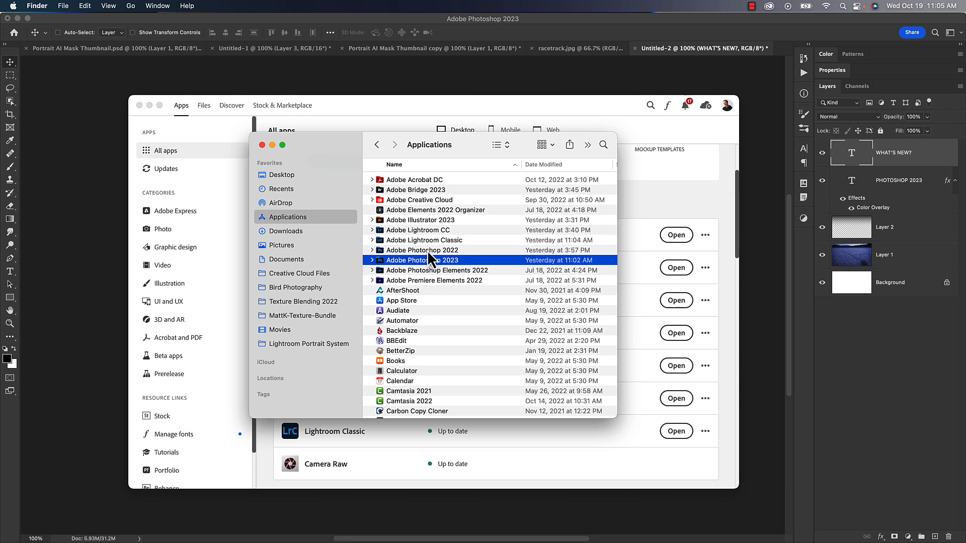
left_click(422, 249)
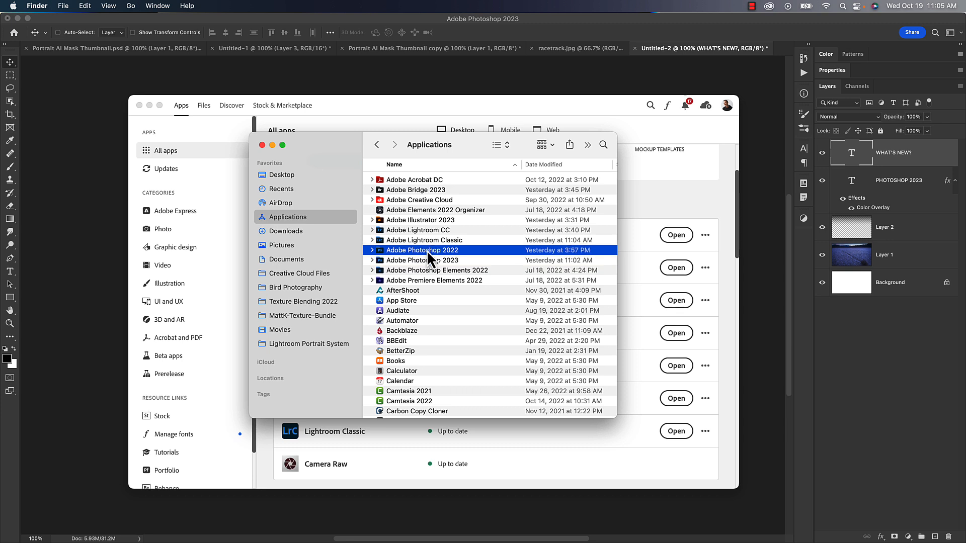
mouse_move(425, 268)
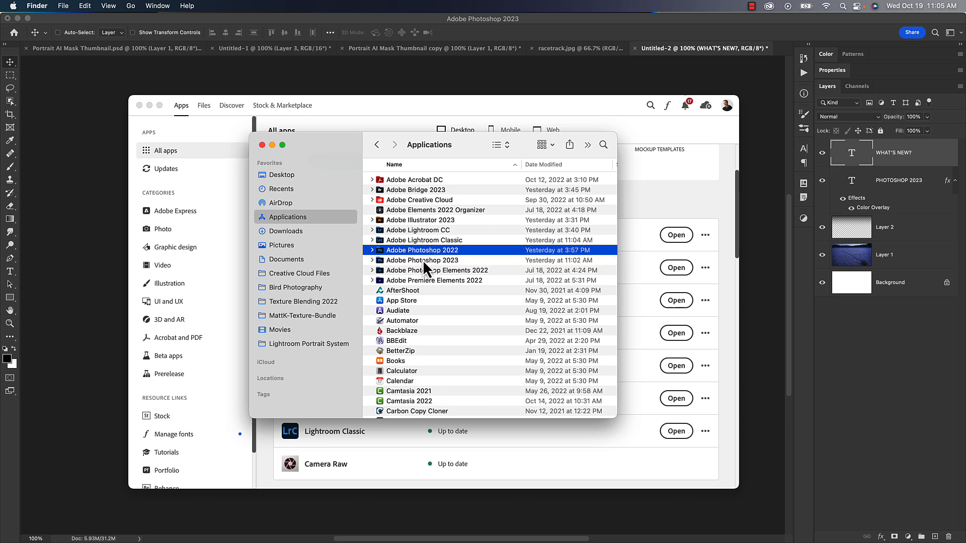
left_click(422, 260)
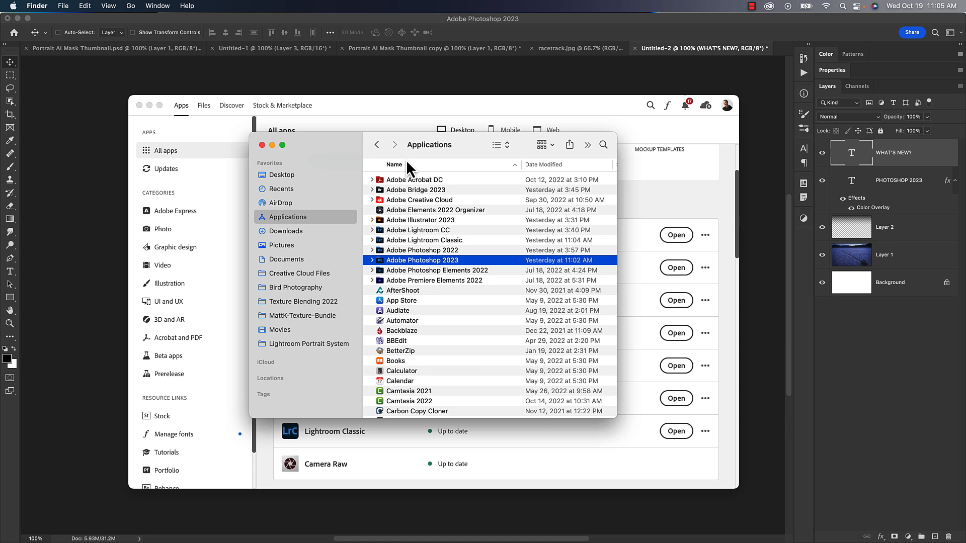
mouse_move(455, 274)
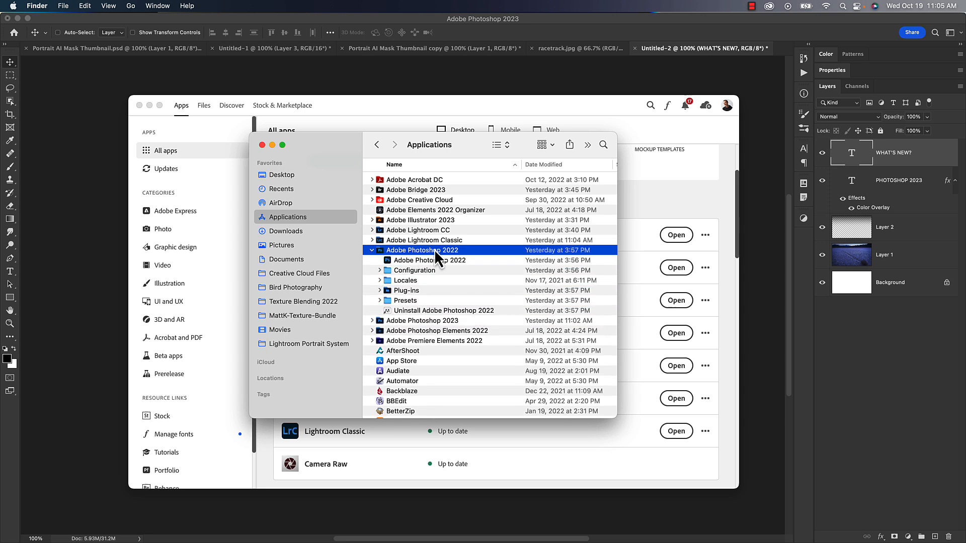
left_click(372, 250)
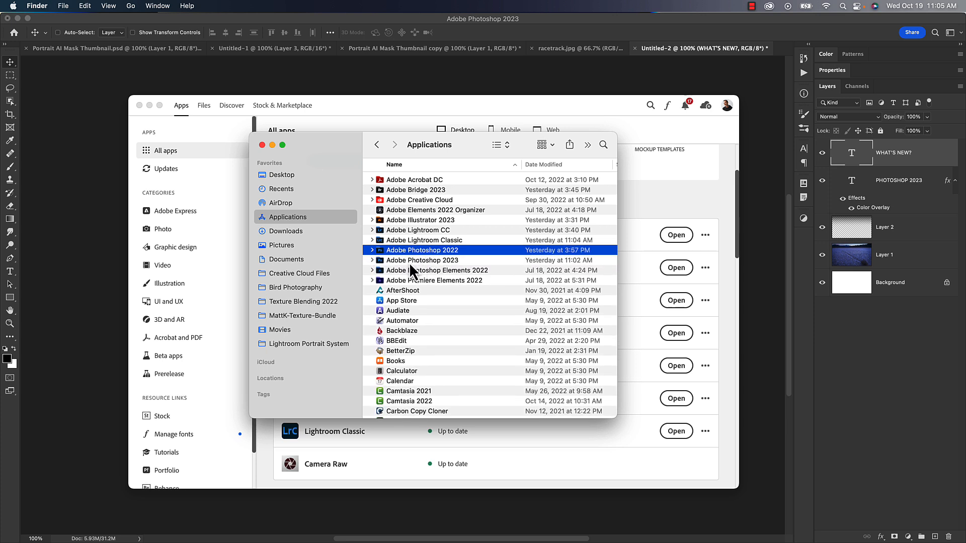
left_click(422, 260)
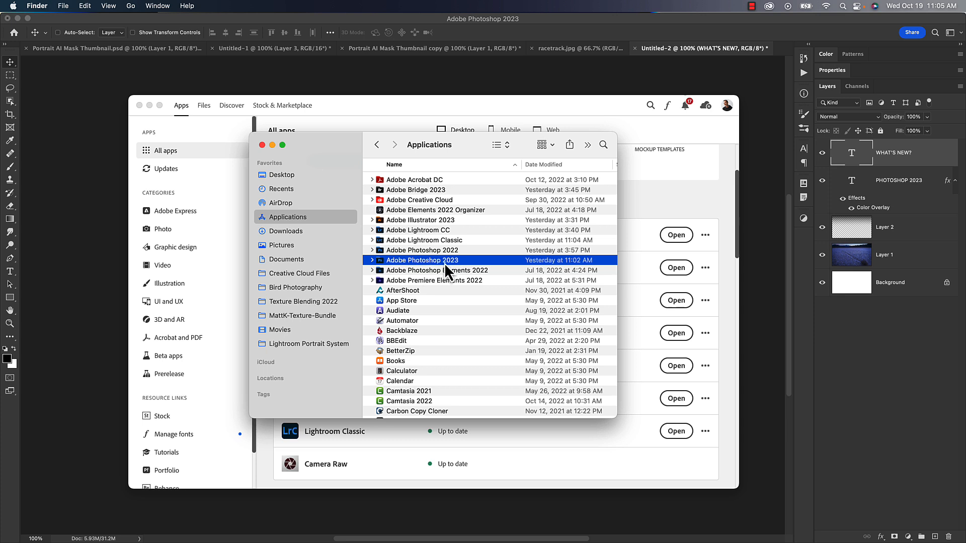
left_click(424, 240)
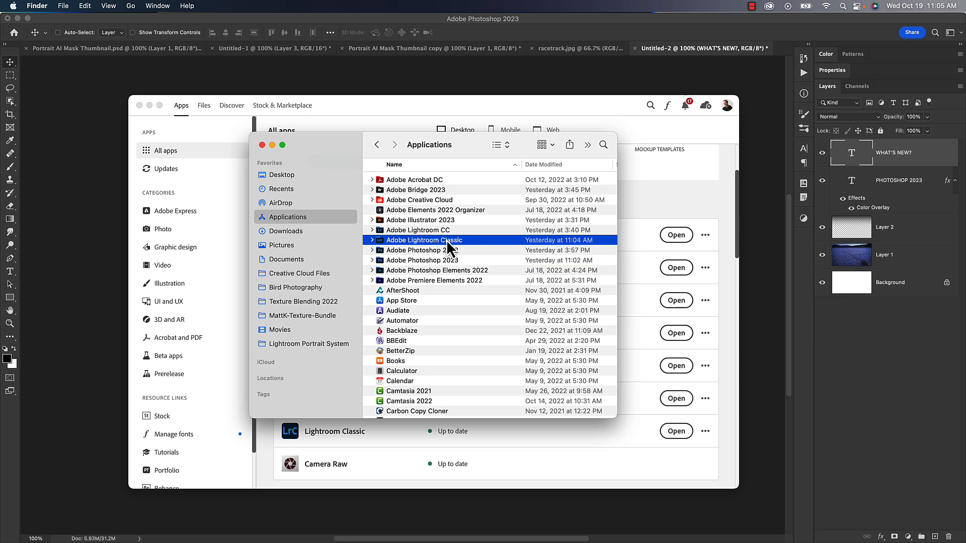
mouse_move(452, 252)
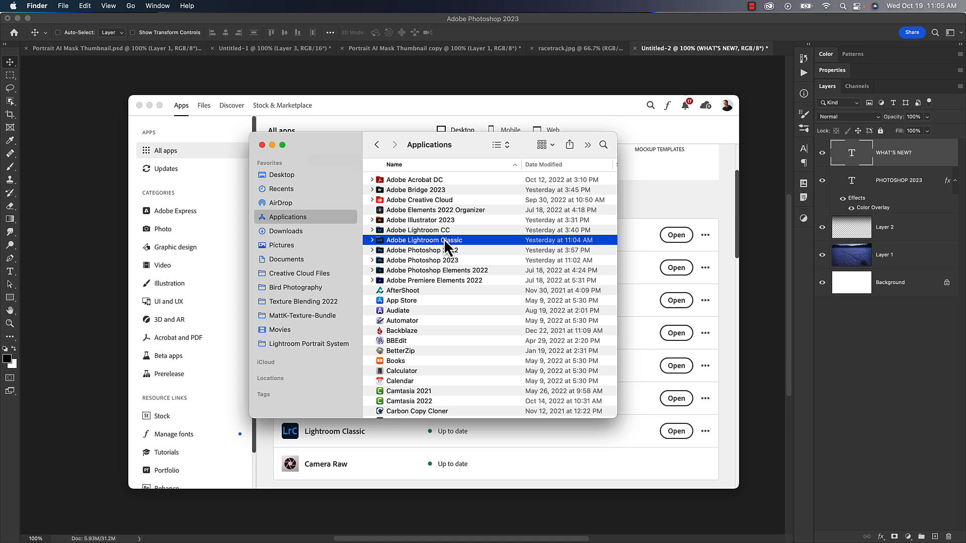
mouse_move(423, 250)
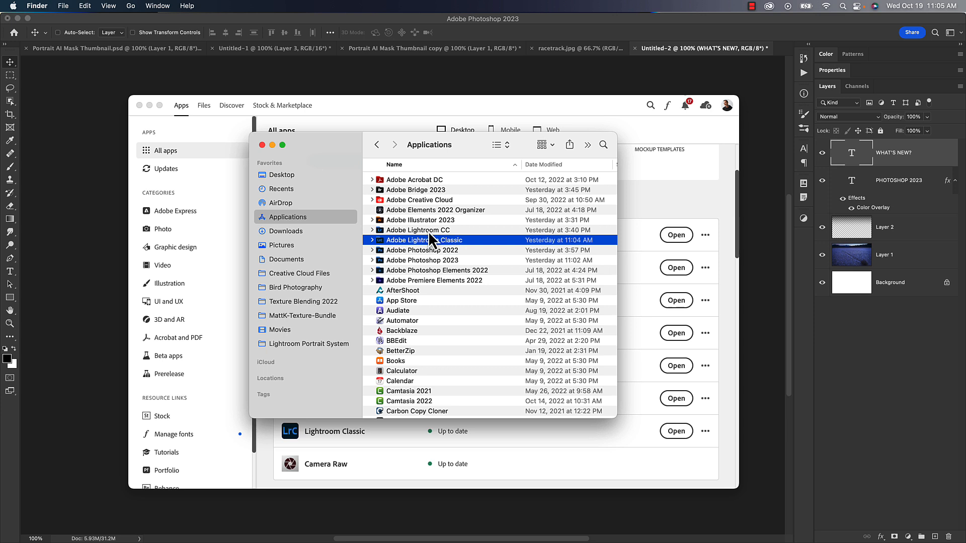
left_click(423, 229)
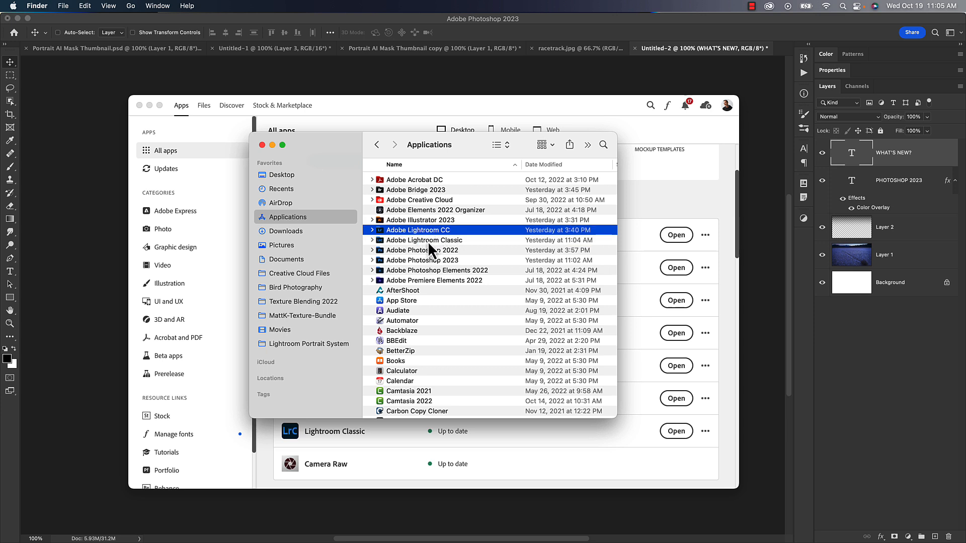
left_click(423, 239)
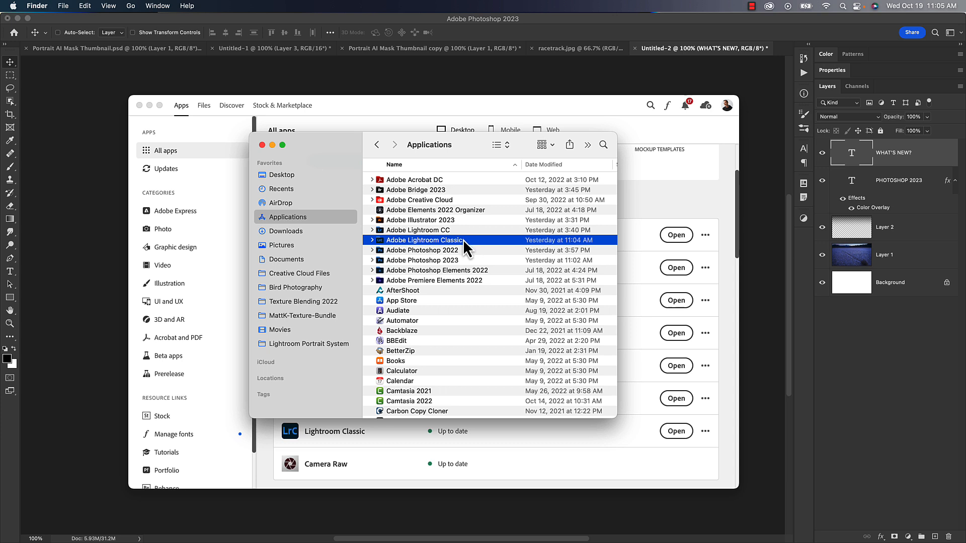
mouse_move(429, 264)
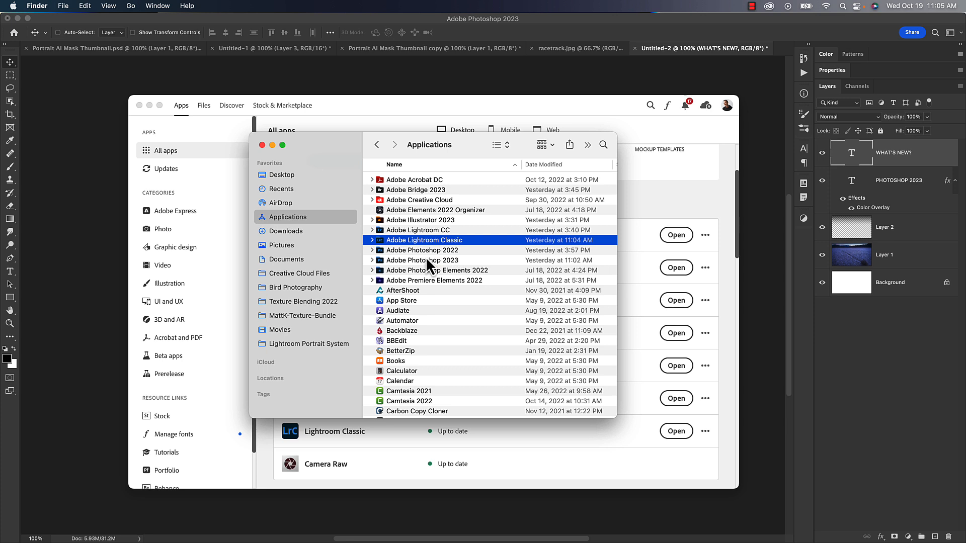
left_click(422, 250)
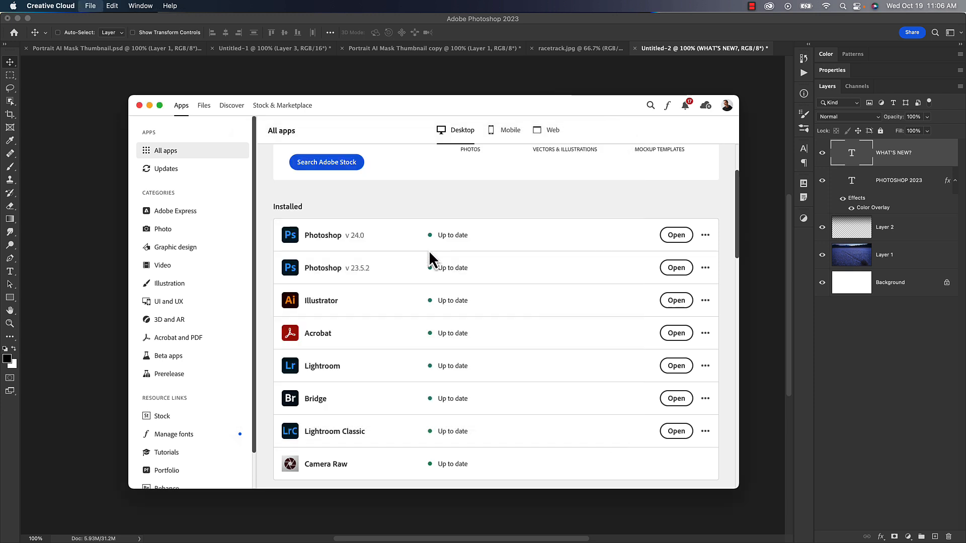
mouse_move(706, 235)
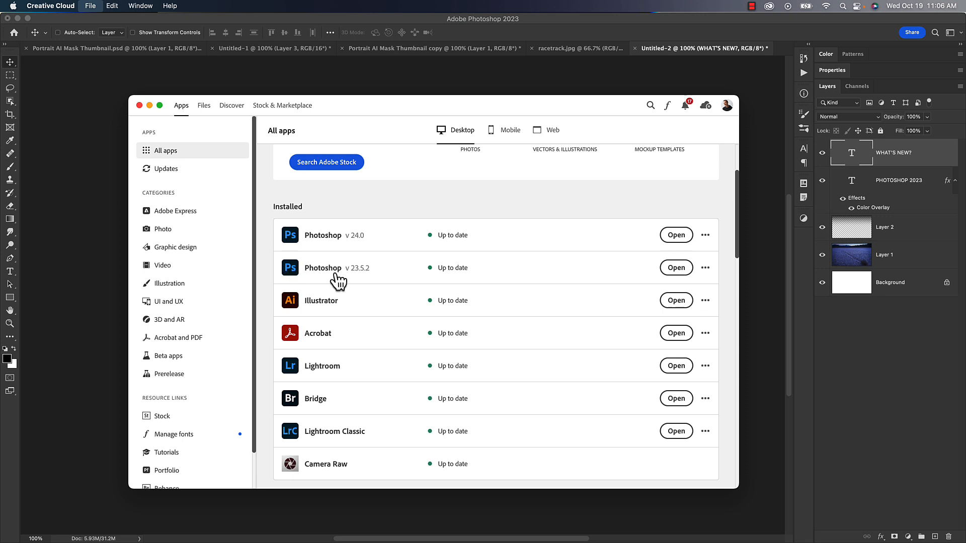
mouse_move(348, 278)
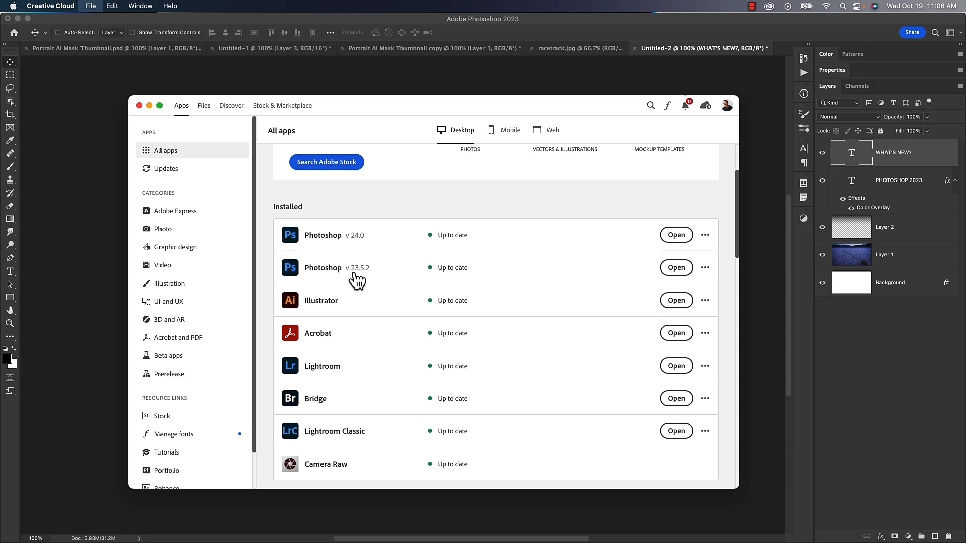
mouse_move(360, 261)
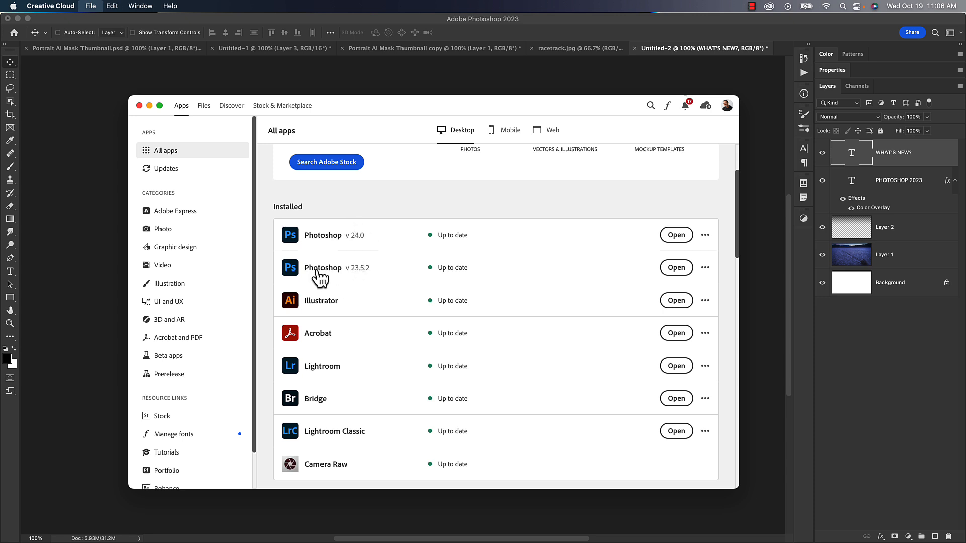
mouse_move(351, 277)
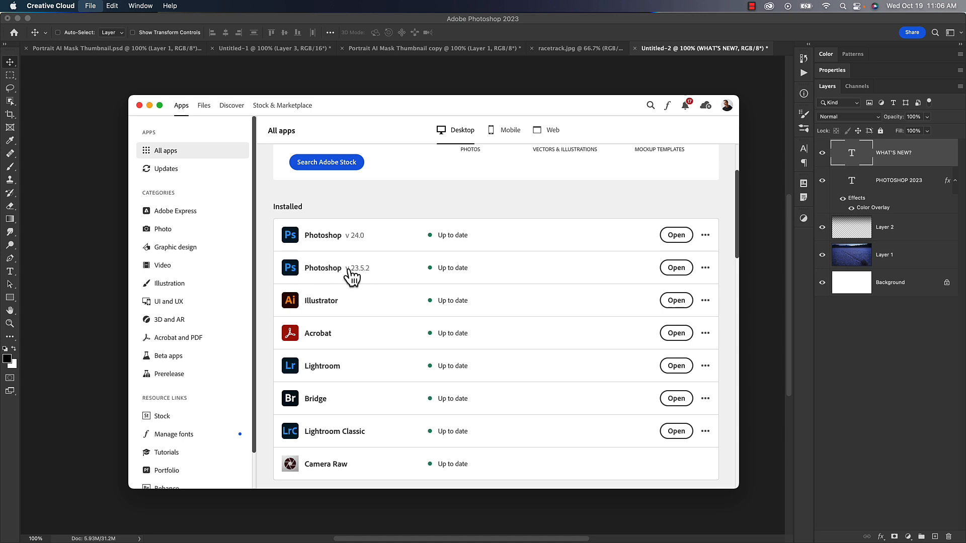
left_click(705, 268)
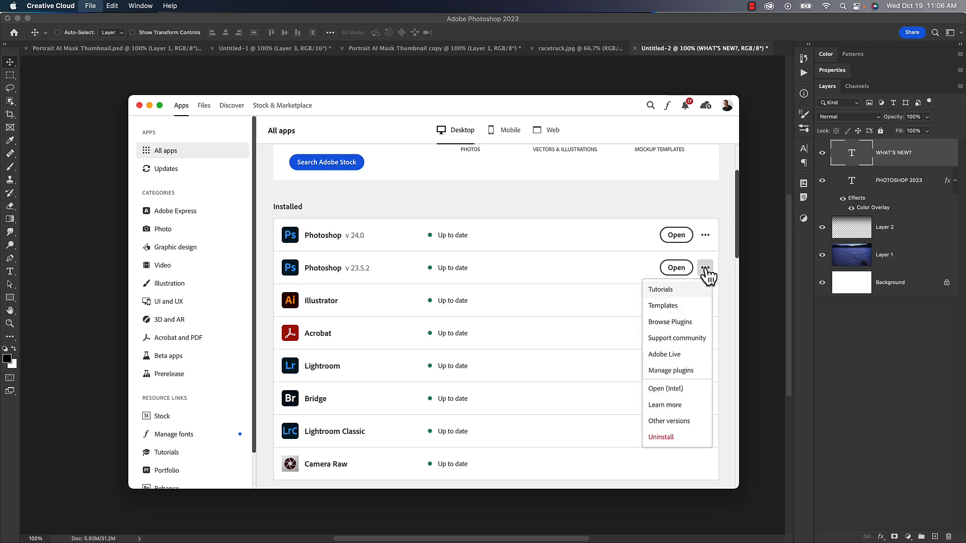
mouse_move(660, 436)
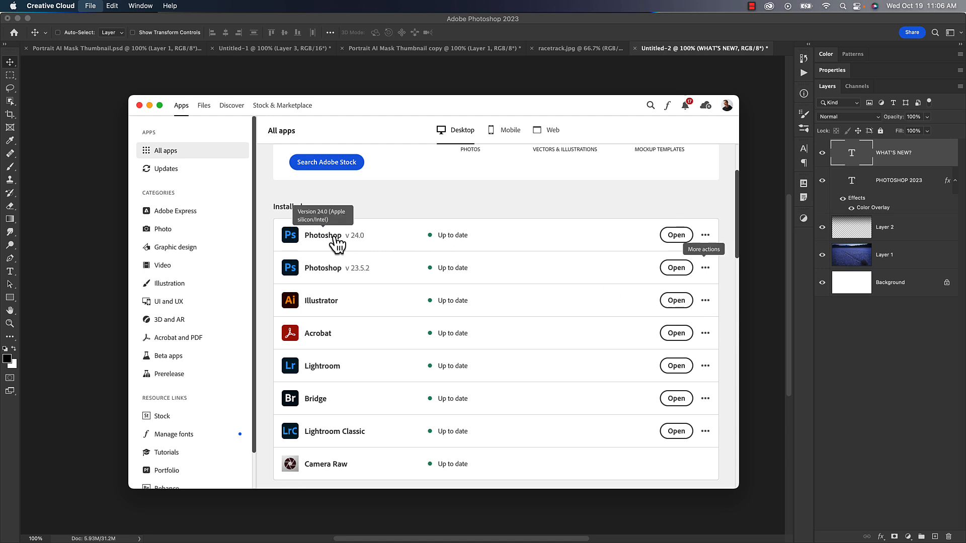
mouse_move(378, 244)
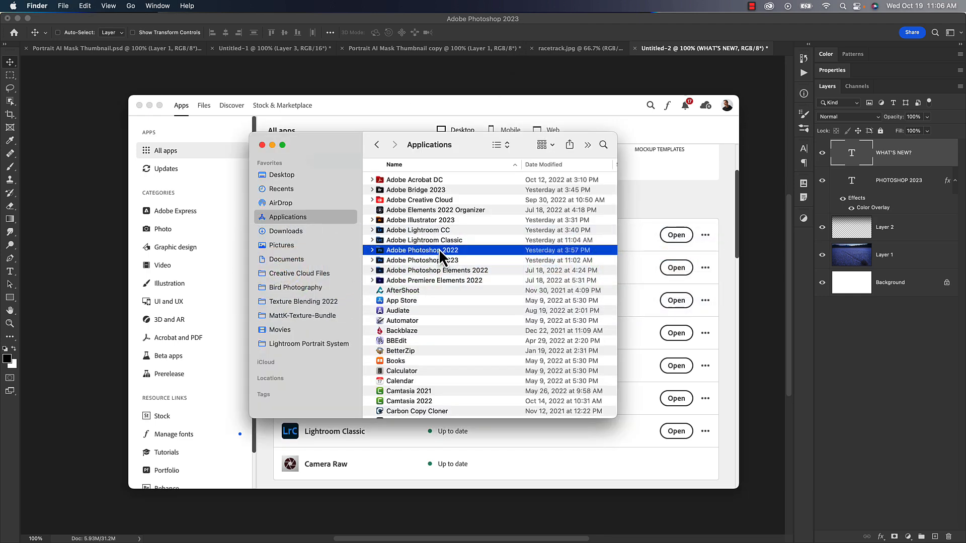
left_click(422, 260)
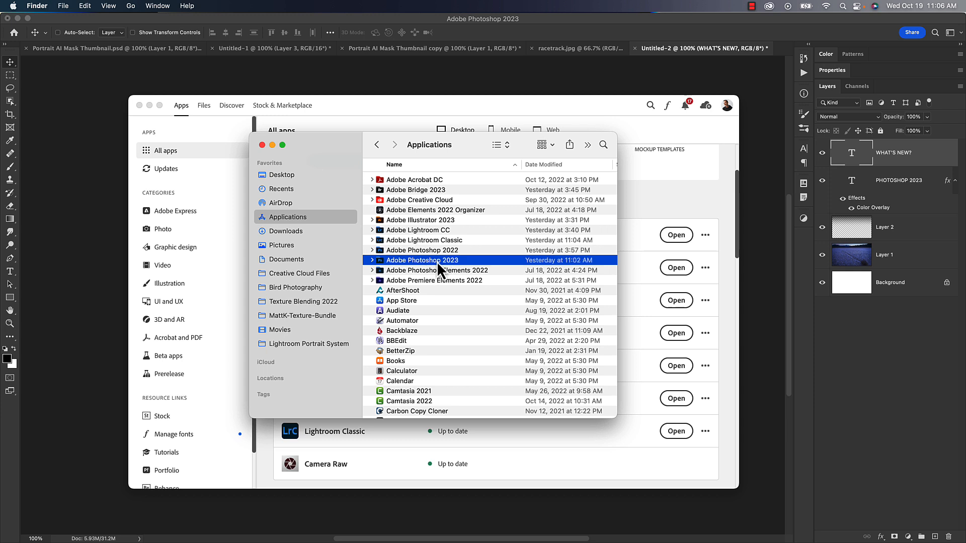
mouse_move(427, 271)
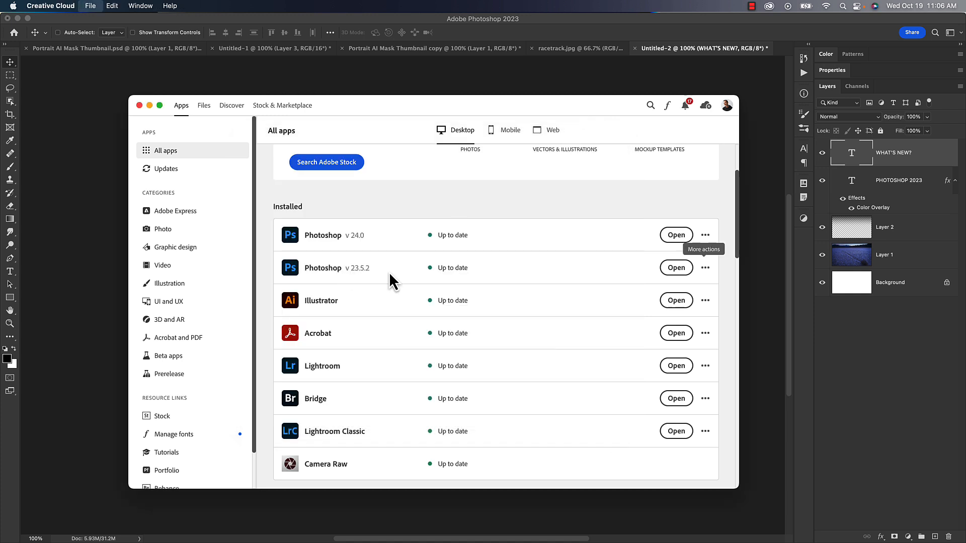
mouse_move(593, 277)
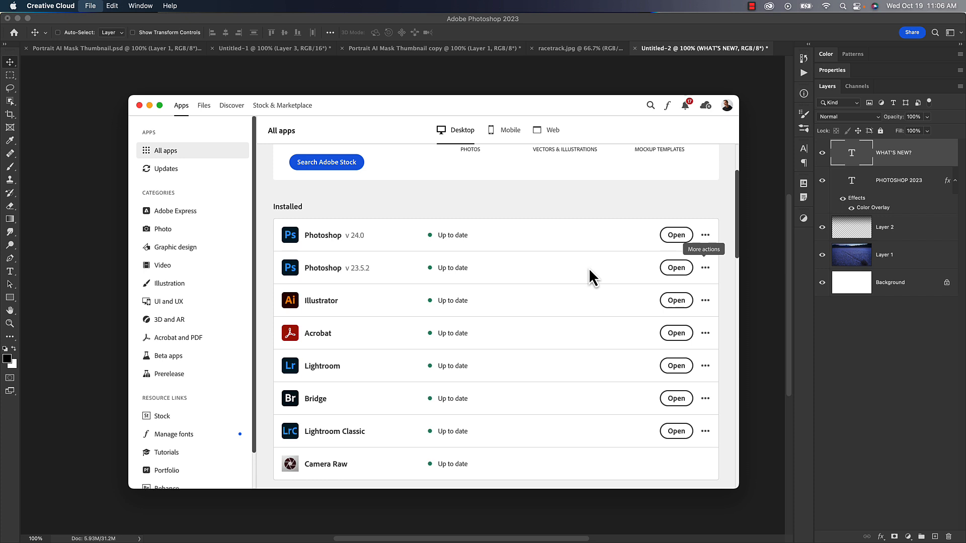
mouse_move(363, 434)
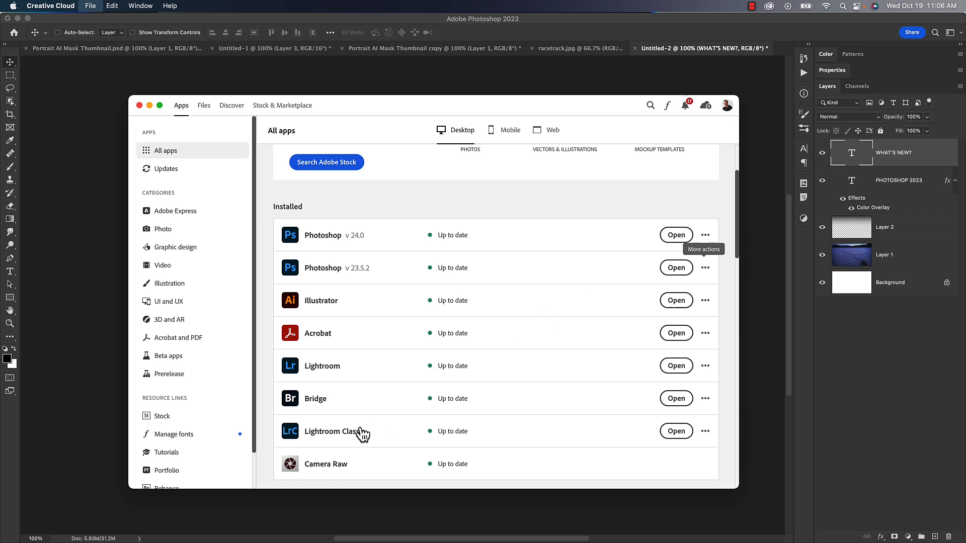
mouse_move(314, 399)
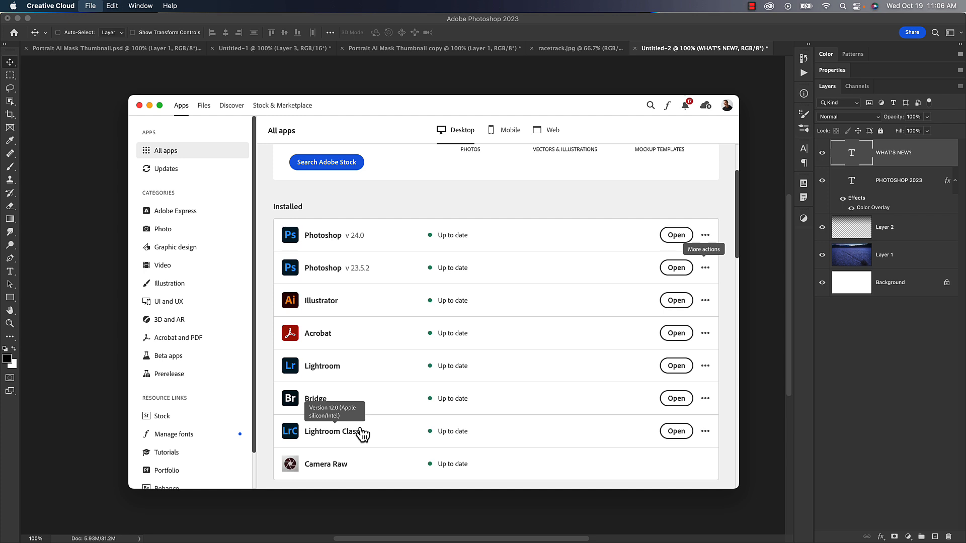
mouse_move(534, 299)
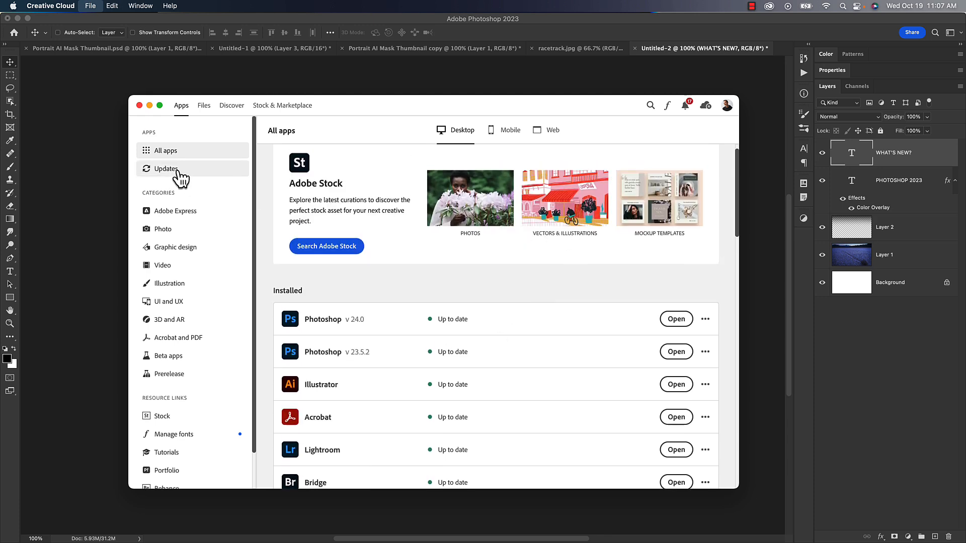
Switch to the Updates page listing recently updated Photoshop, Lightroom Classic and Camera Raw
left_click(165, 168)
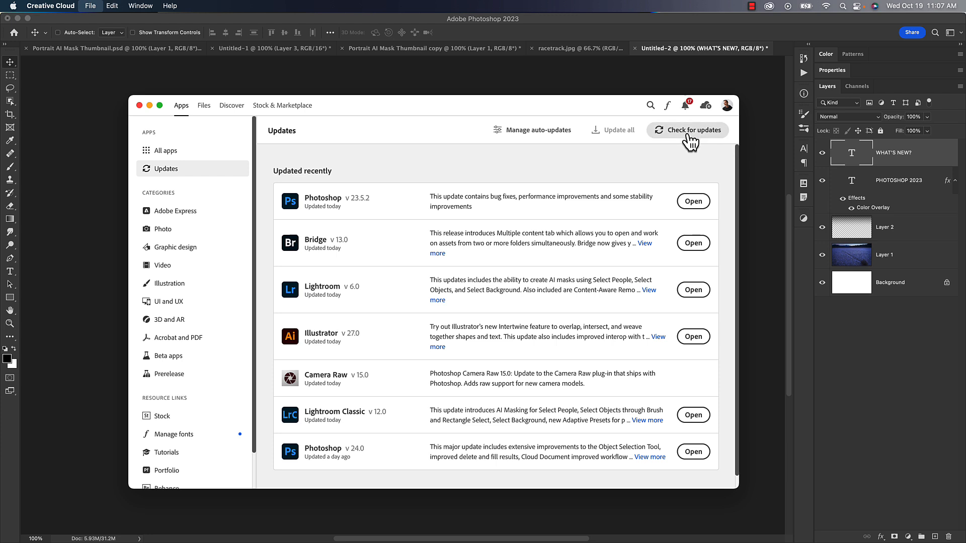